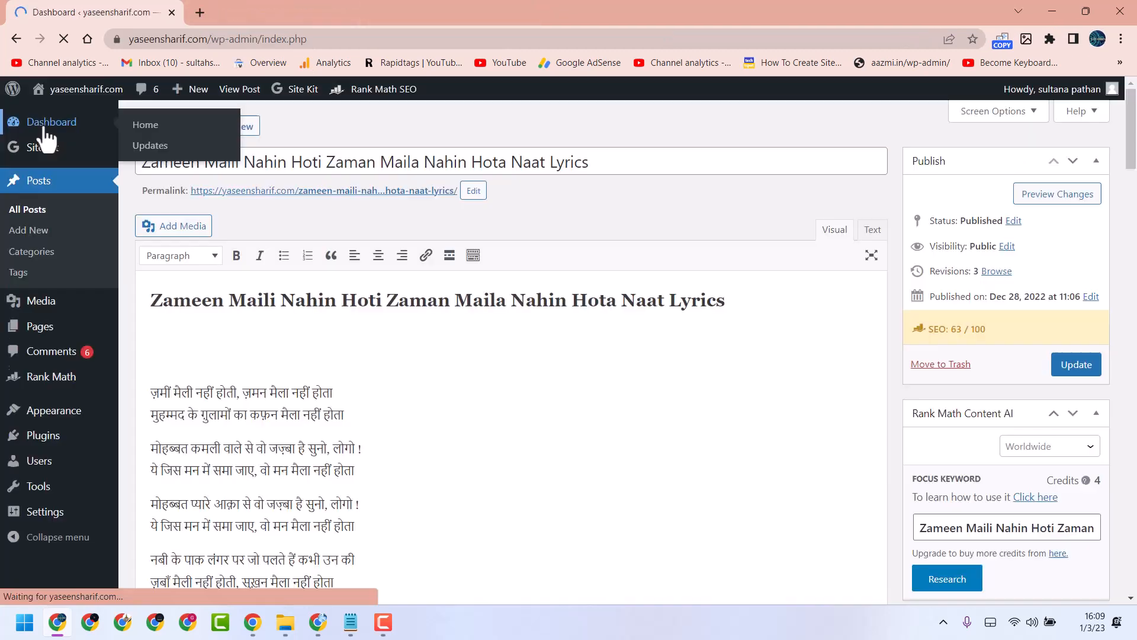
Return to the dashboard and start a brand-new blank post from the admin bar's New menu.
left_click(145, 125)
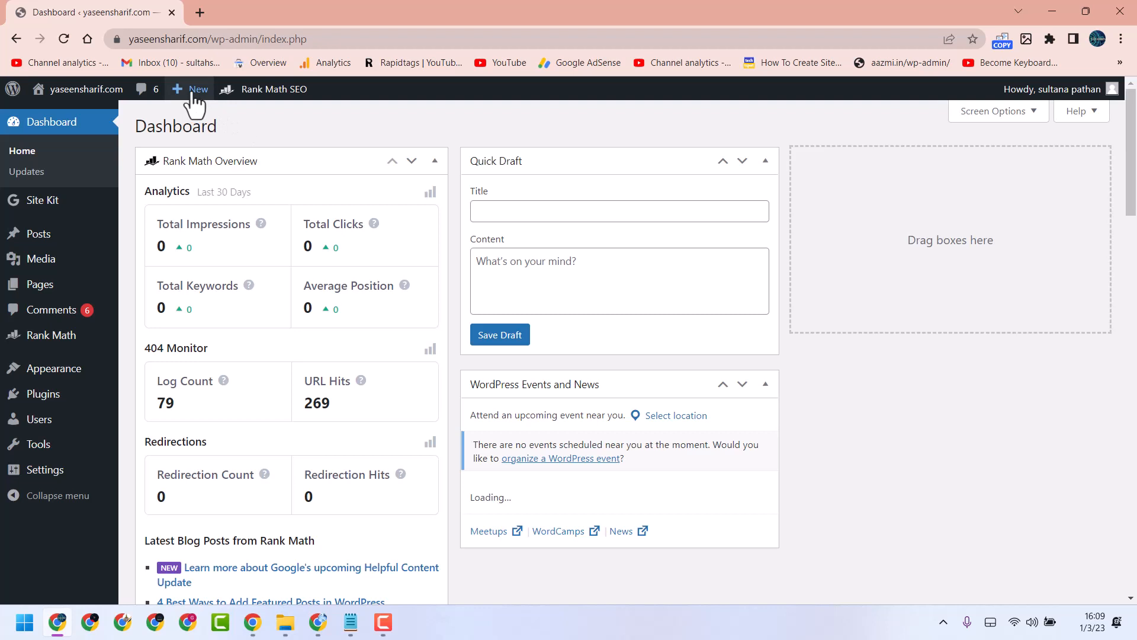
left_click(198, 89)
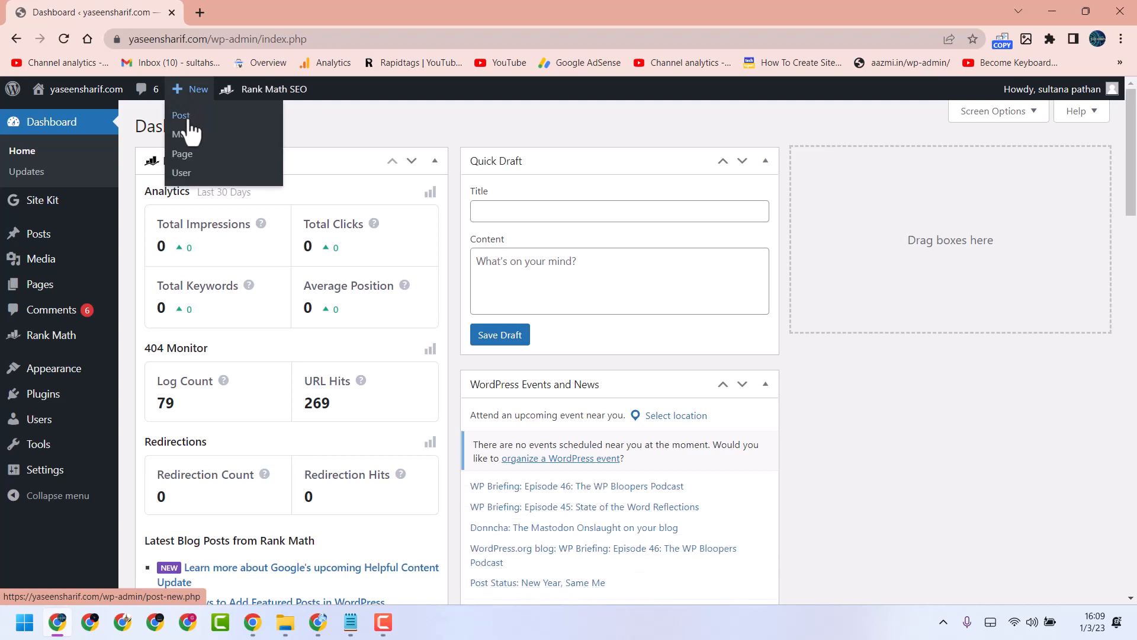
left_click(180, 116)
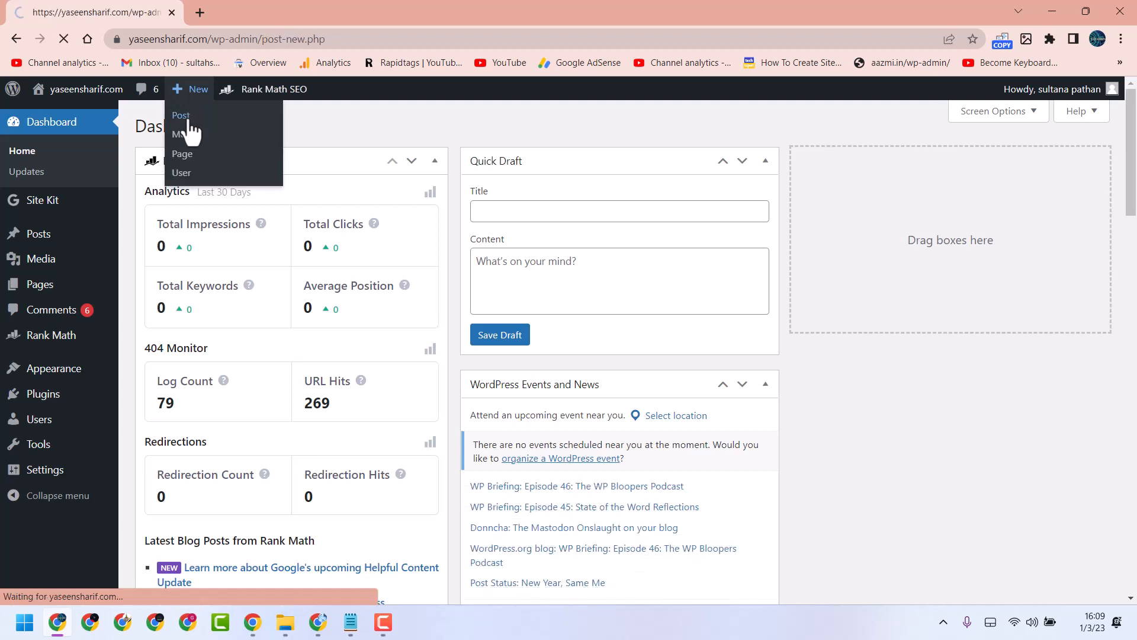
left_click(181, 114)
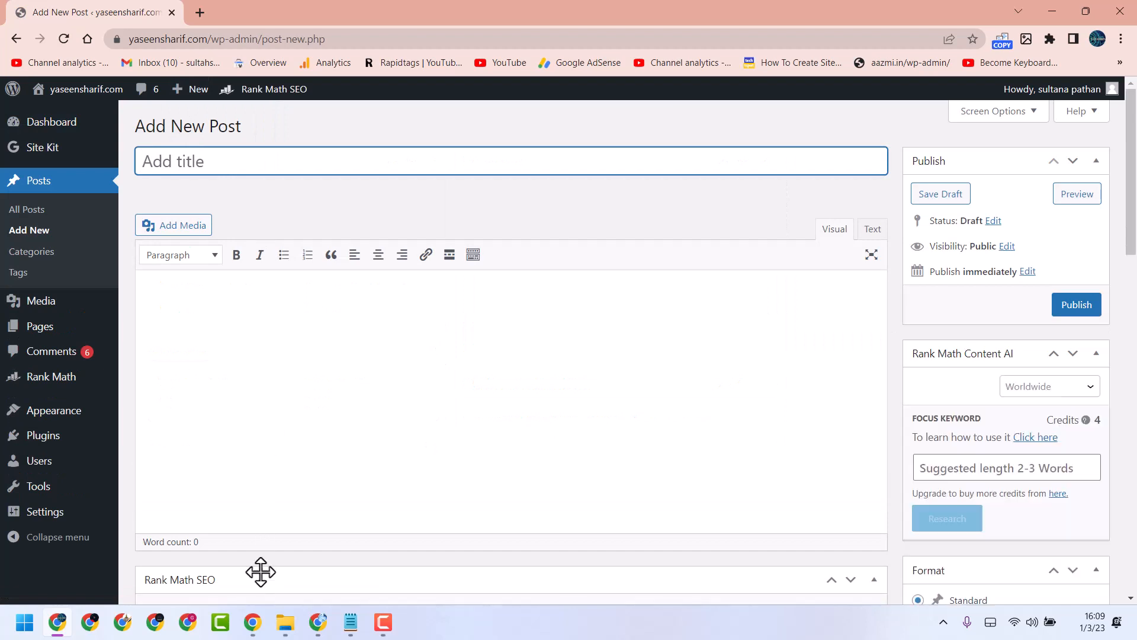
Enter the post title 'How To write a blog post using ChatGPT'.
left_click(438, 12)
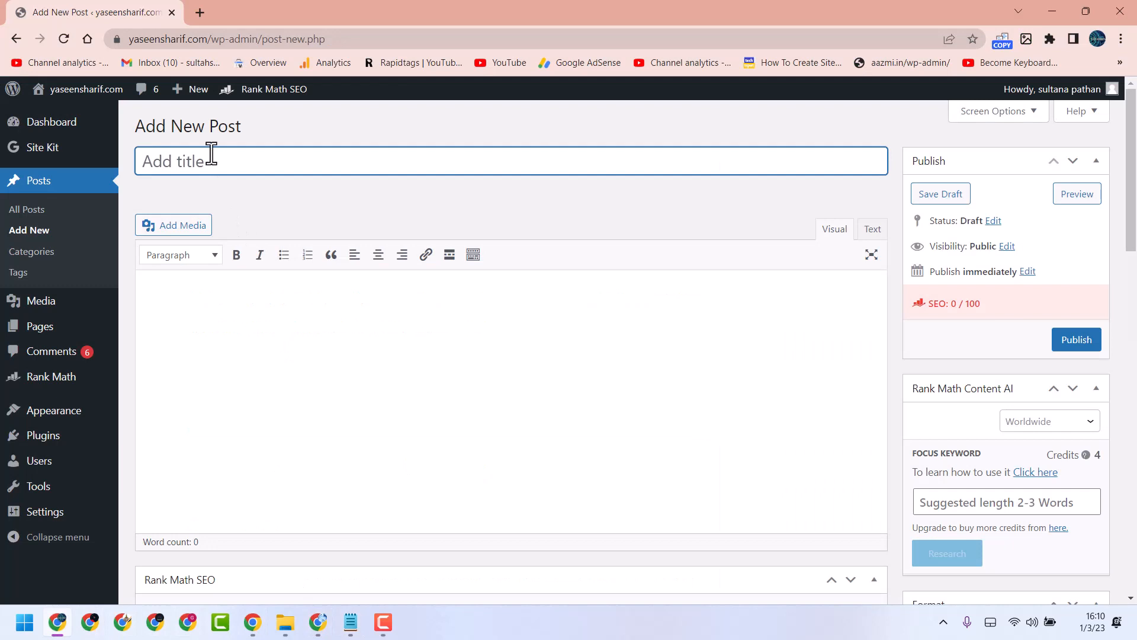
type("To write a blog post using ChatGPT")
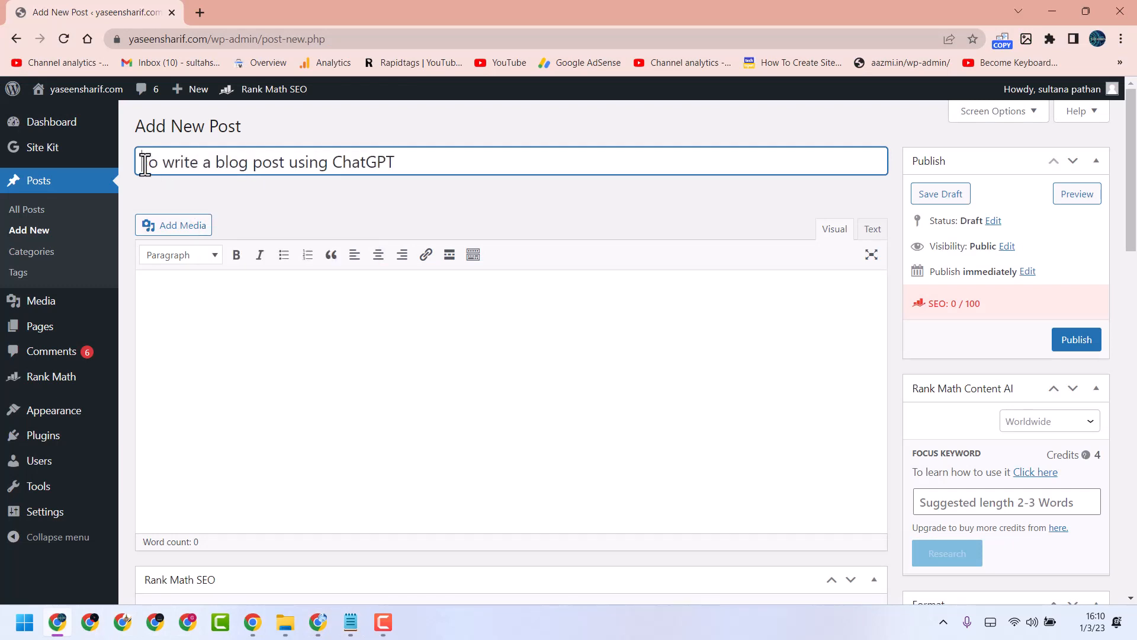
type("How")
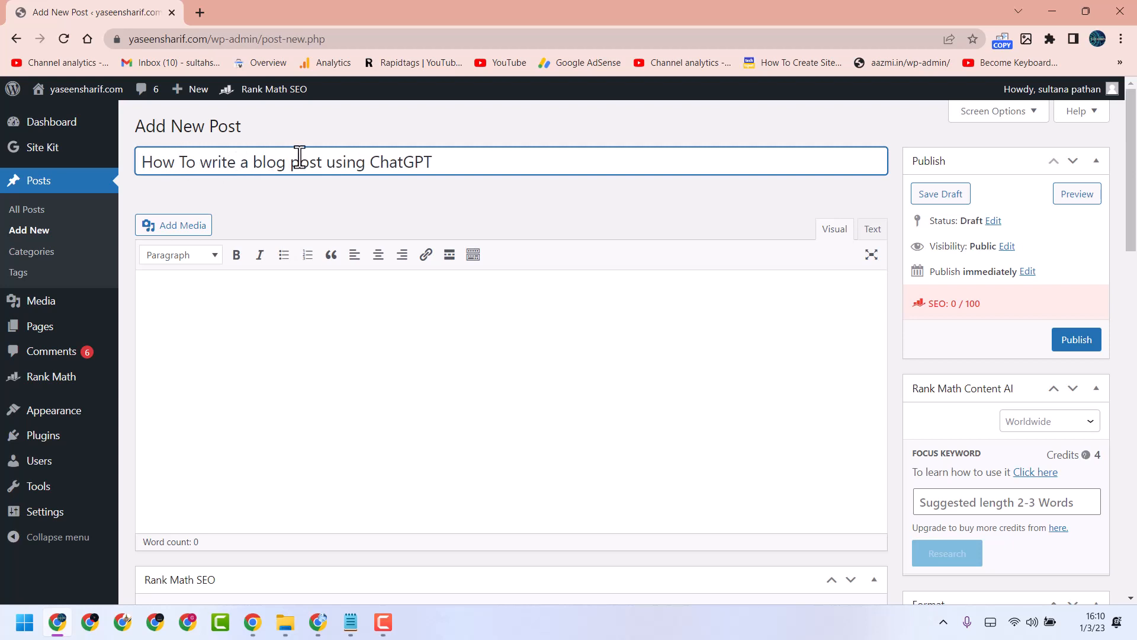
Copy the title and paste it as the first line of the post body.
right_click(298, 161)
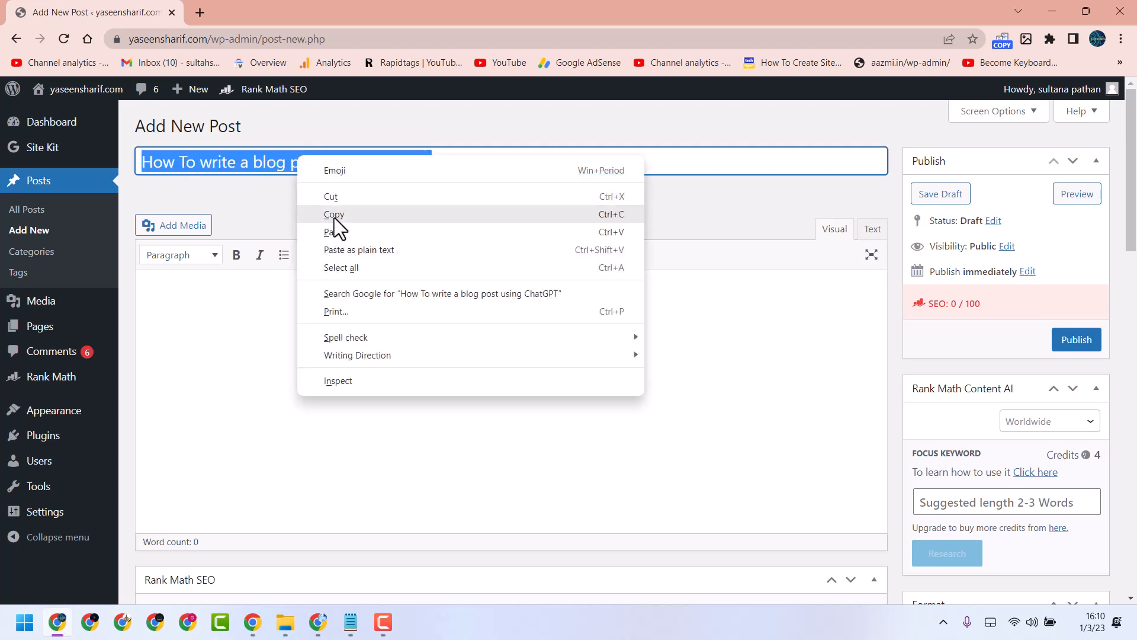
right_click(254, 297)
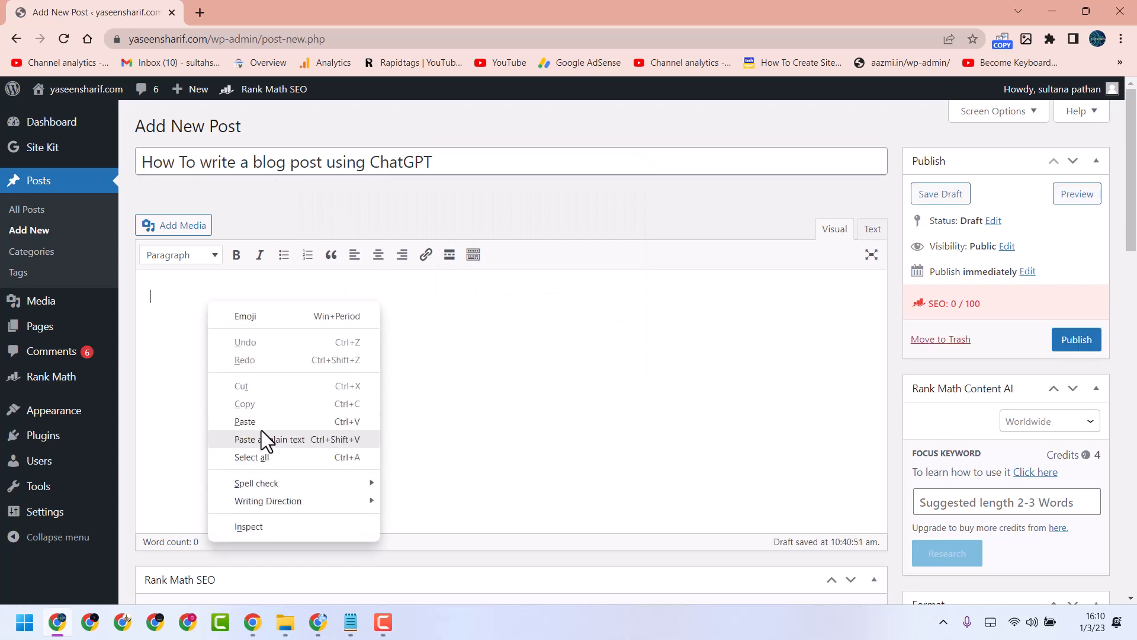
left_click(244, 422)
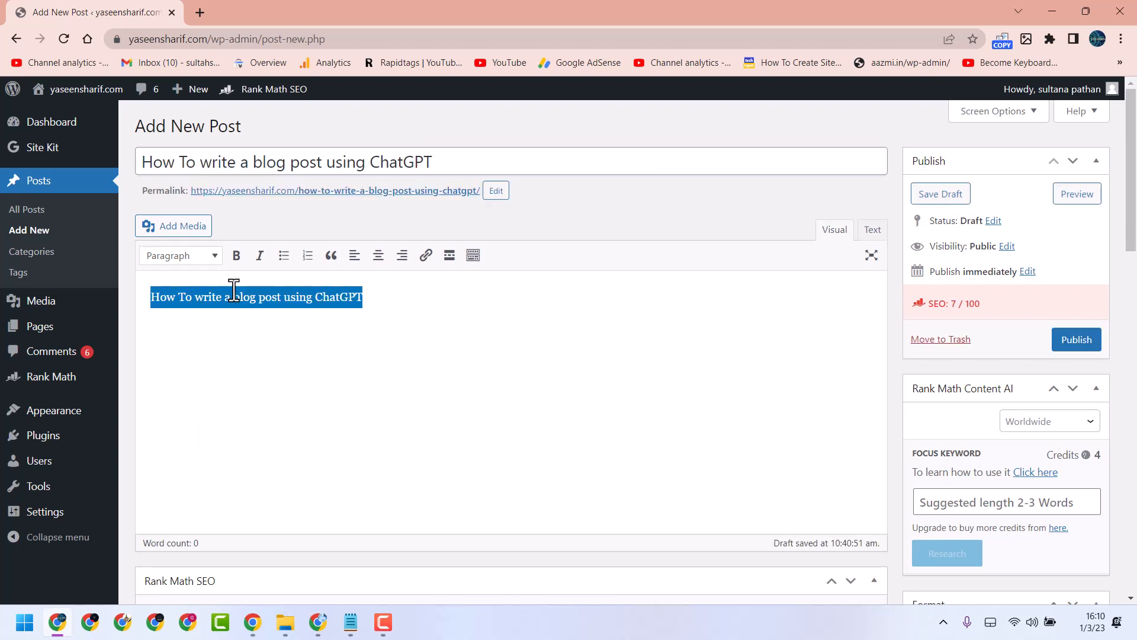
Format the pasted body title line as Heading 3 and continue on a new line below.
left_click(180, 255)
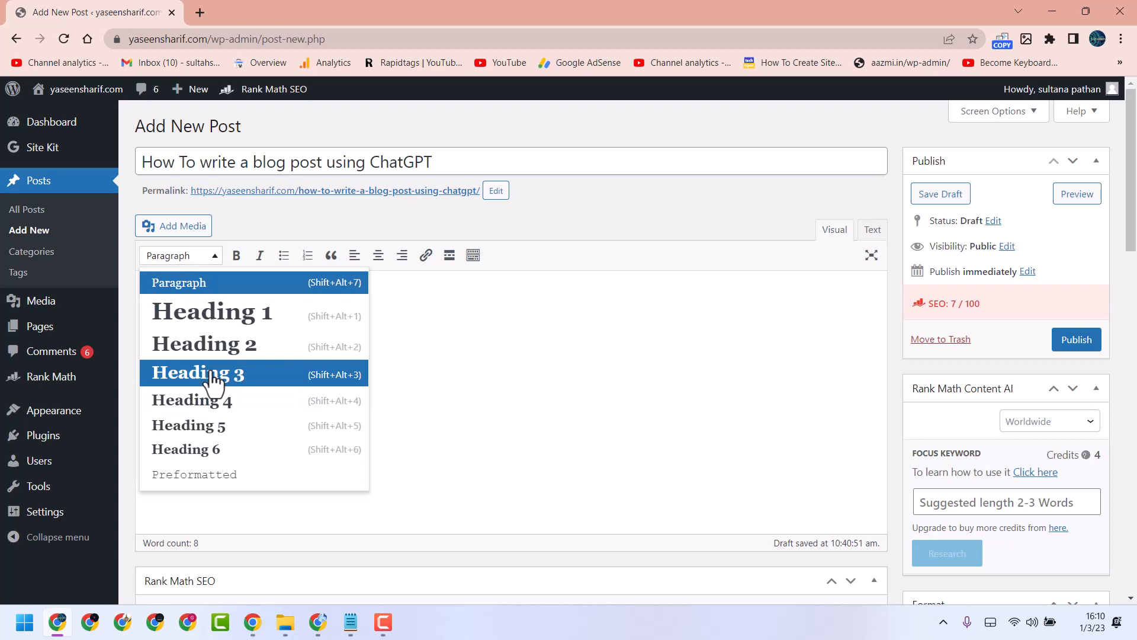
left_click(197, 373)
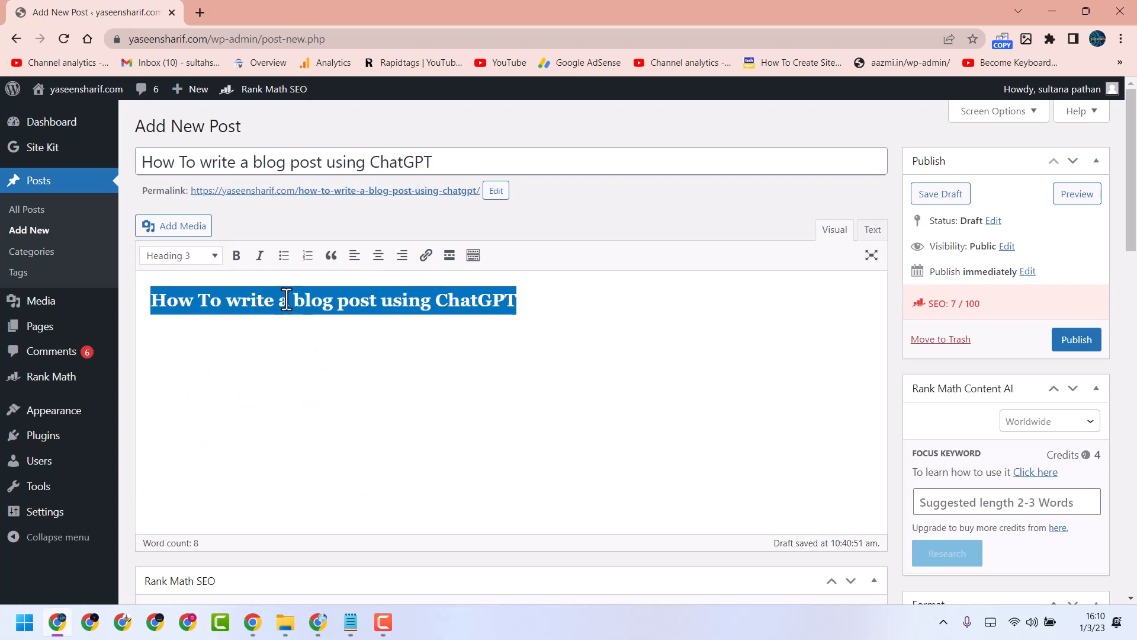
left_click(180, 256)
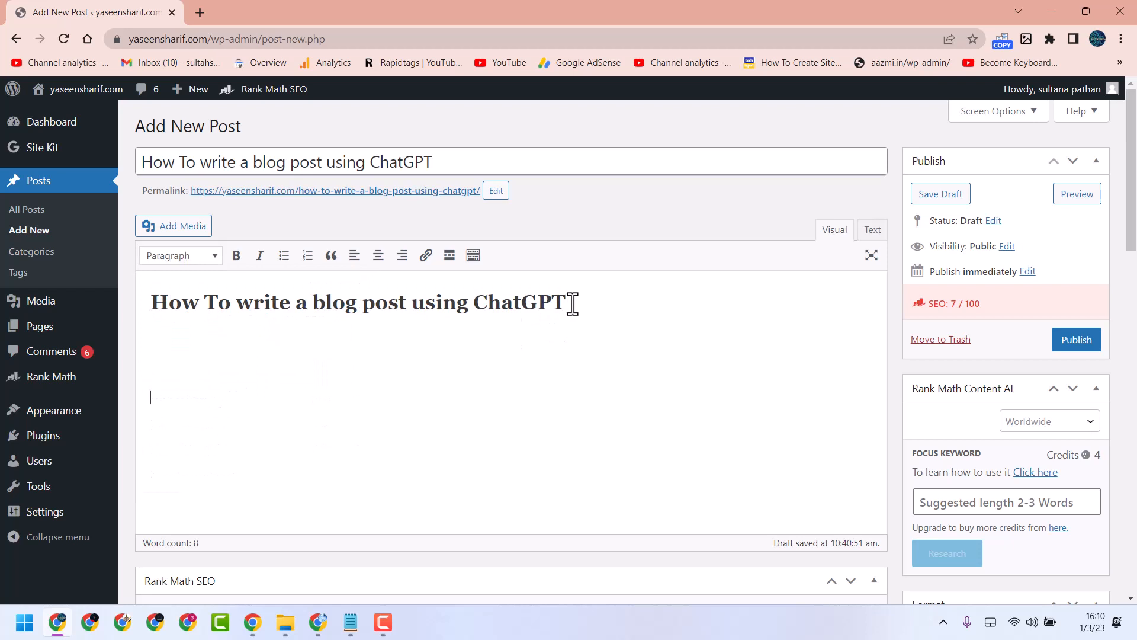
mouse_move(293, 302)
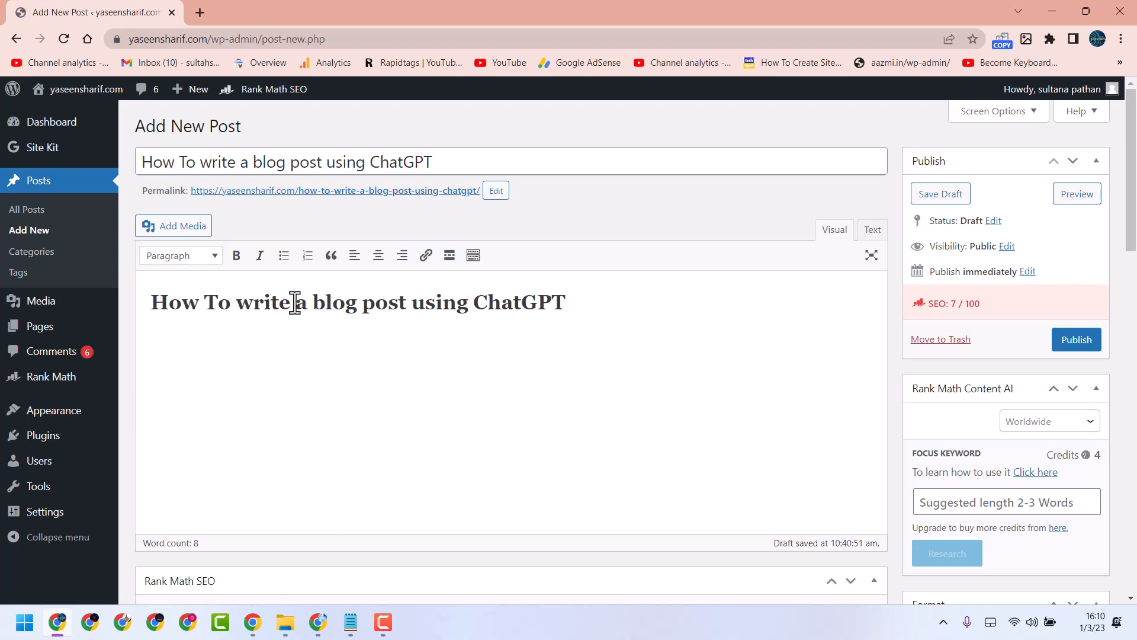
mouse_move(213, 154)
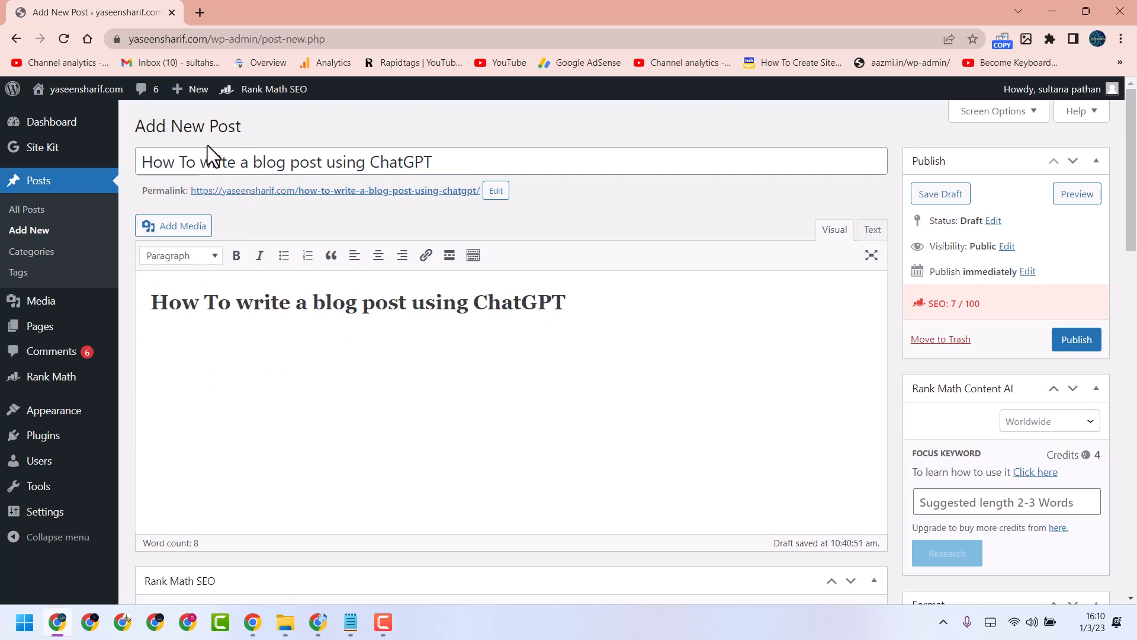
mouse_move(383, 301)
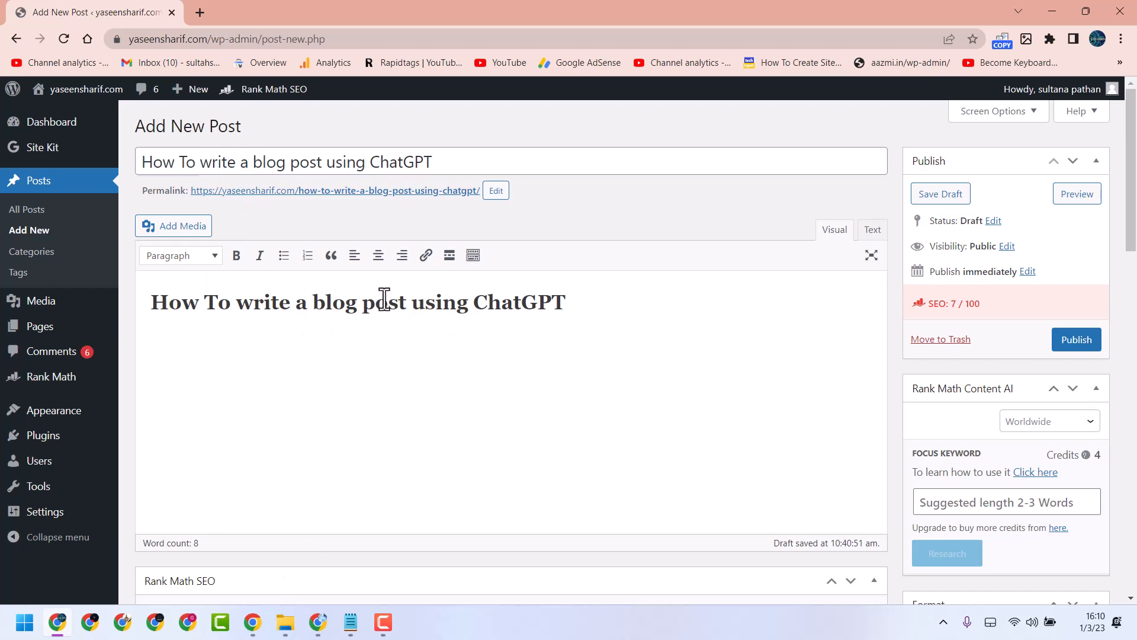
mouse_move(317, 621)
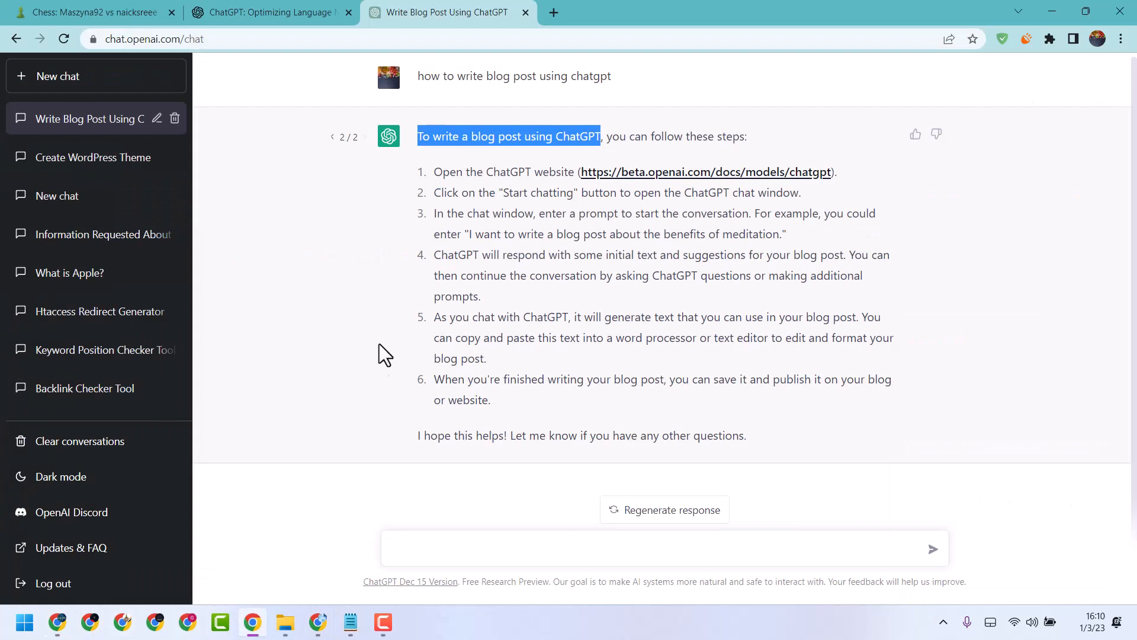
Select ChatGPT's full answer on writing a blog post so it can be copied.
left_click(435, 136)
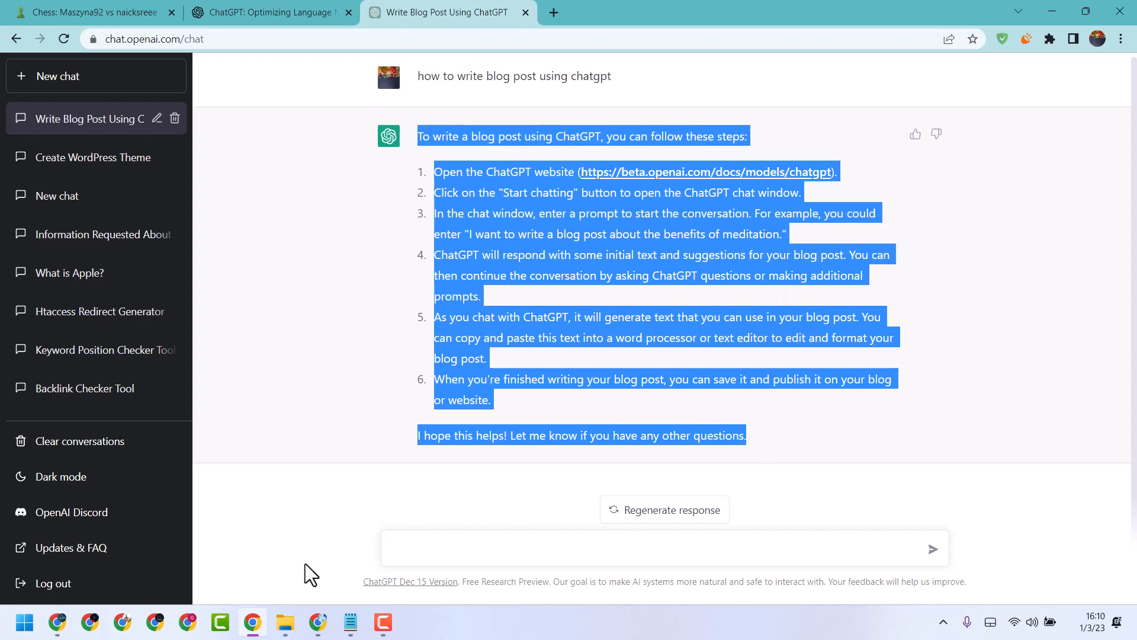
mouse_move(190, 545)
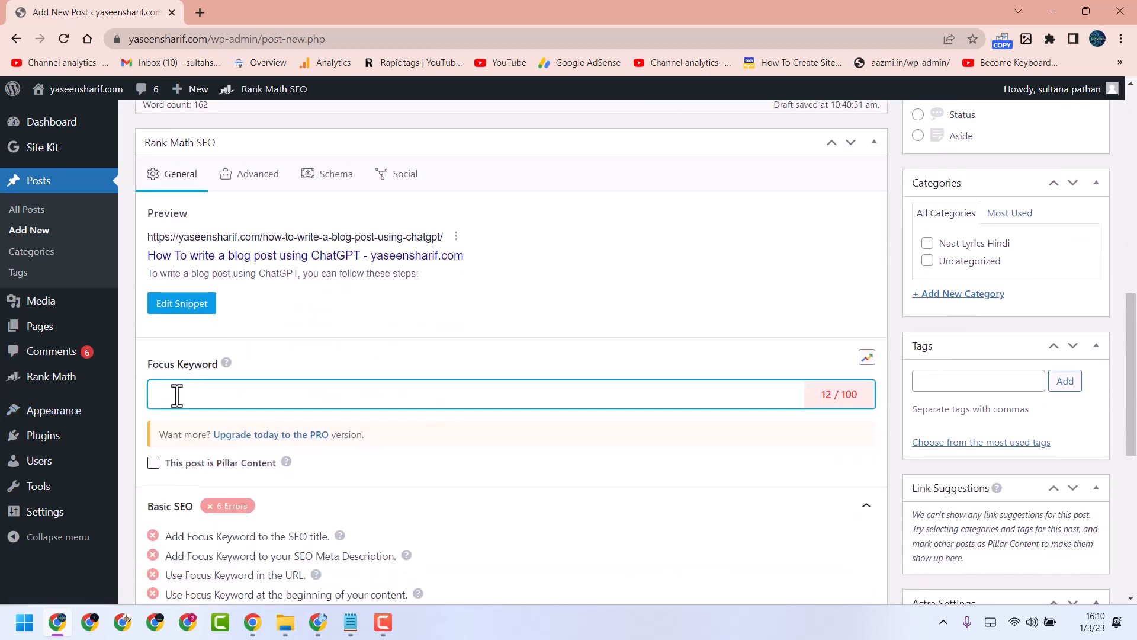
Paste the post title into the Rank Math Focus Keyword field.
right_click(178, 393)
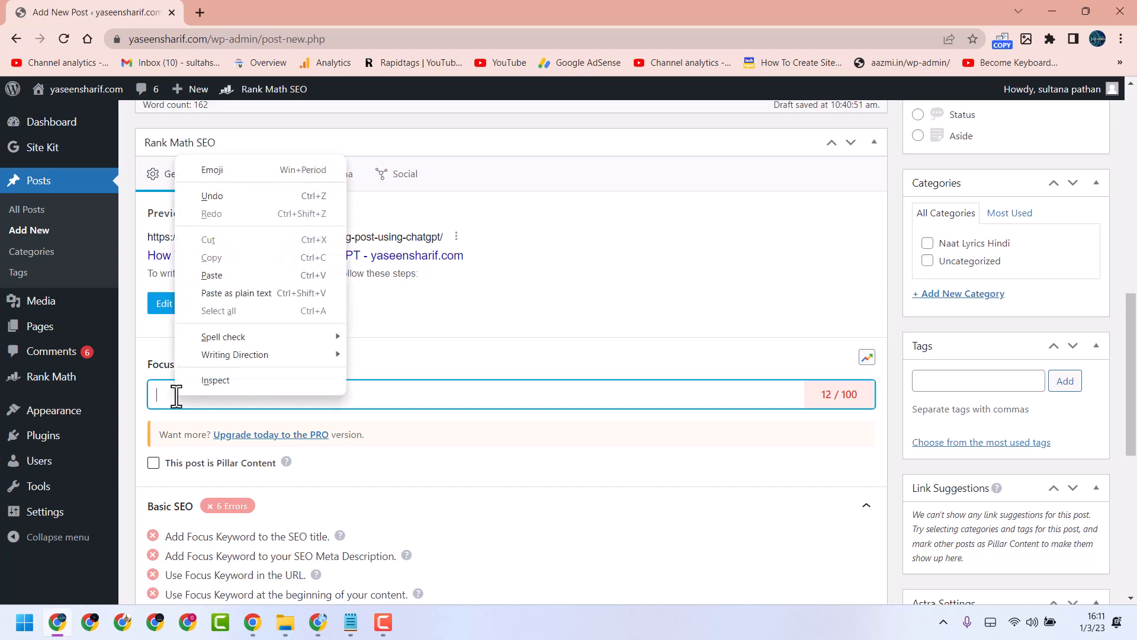
left_click(210, 275)
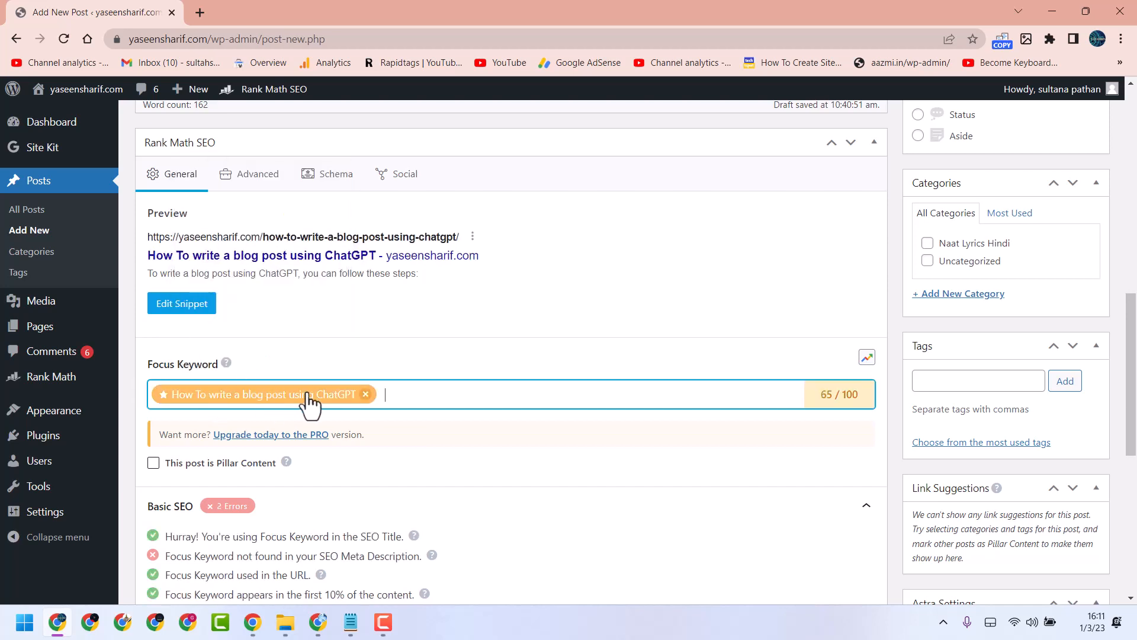
mouse_move(279, 396)
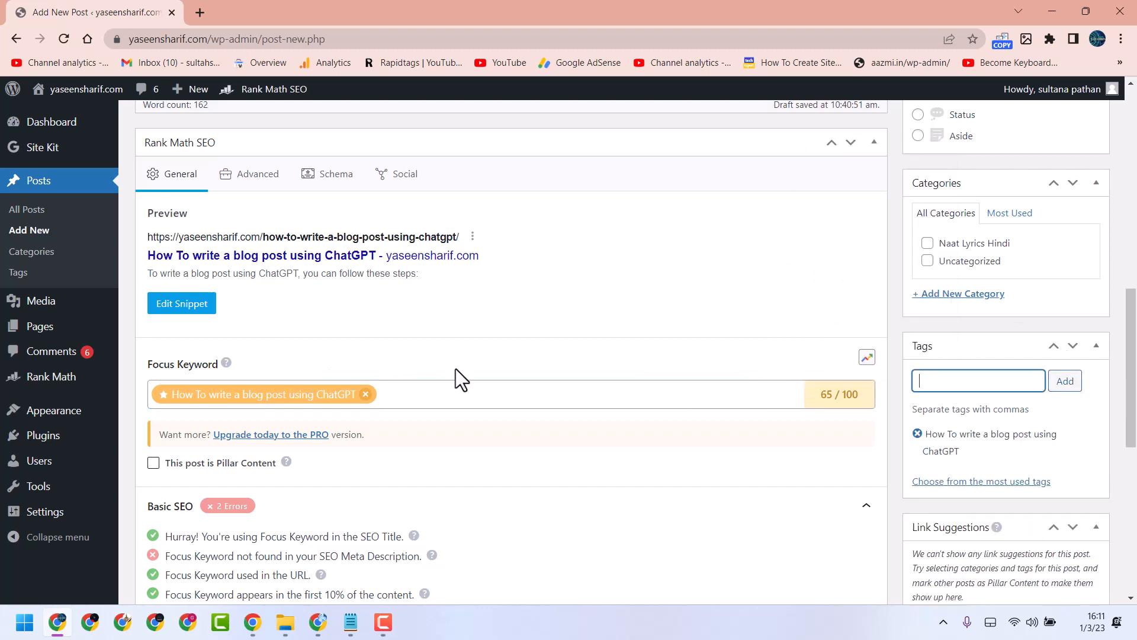
scroll("up", 3)
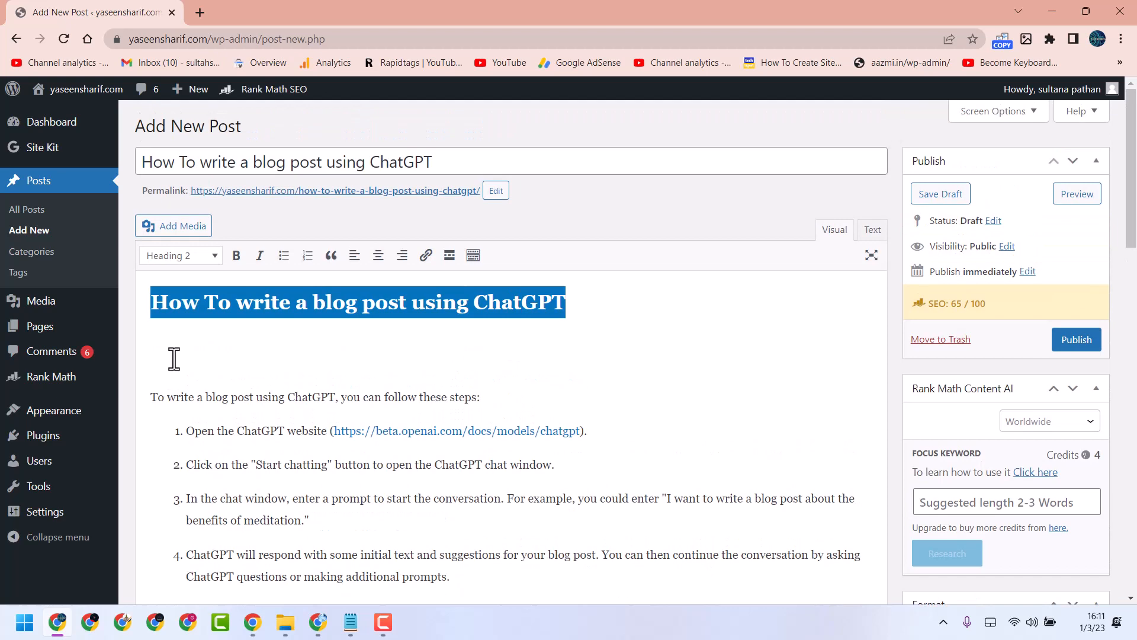
scroll("down", 3)
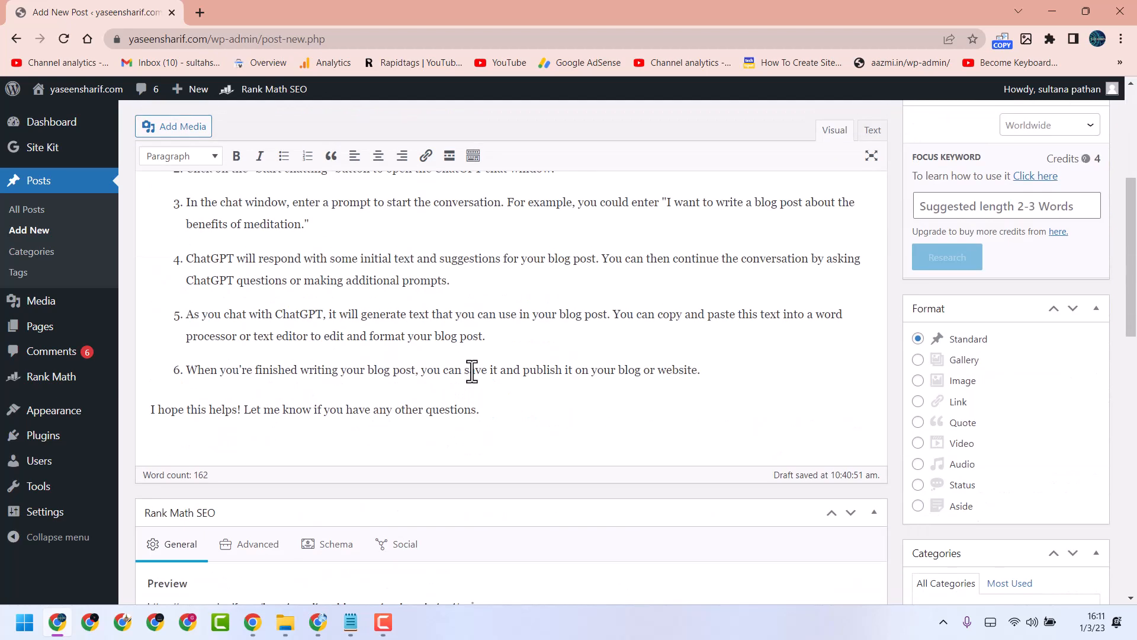
scroll("up", 3)
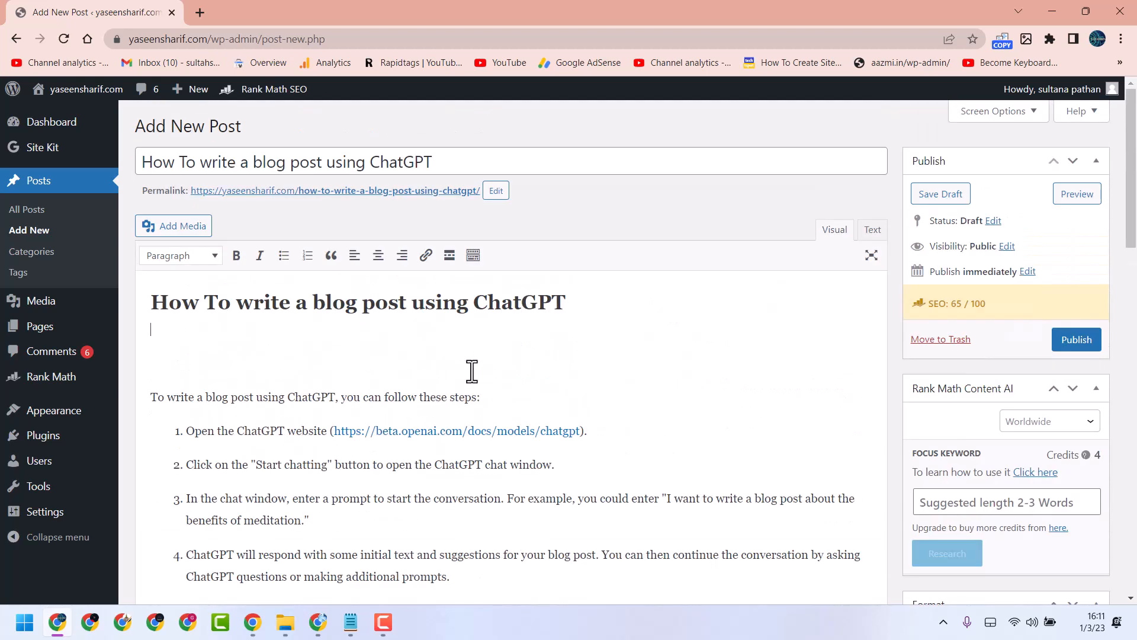
scroll("down", 3)
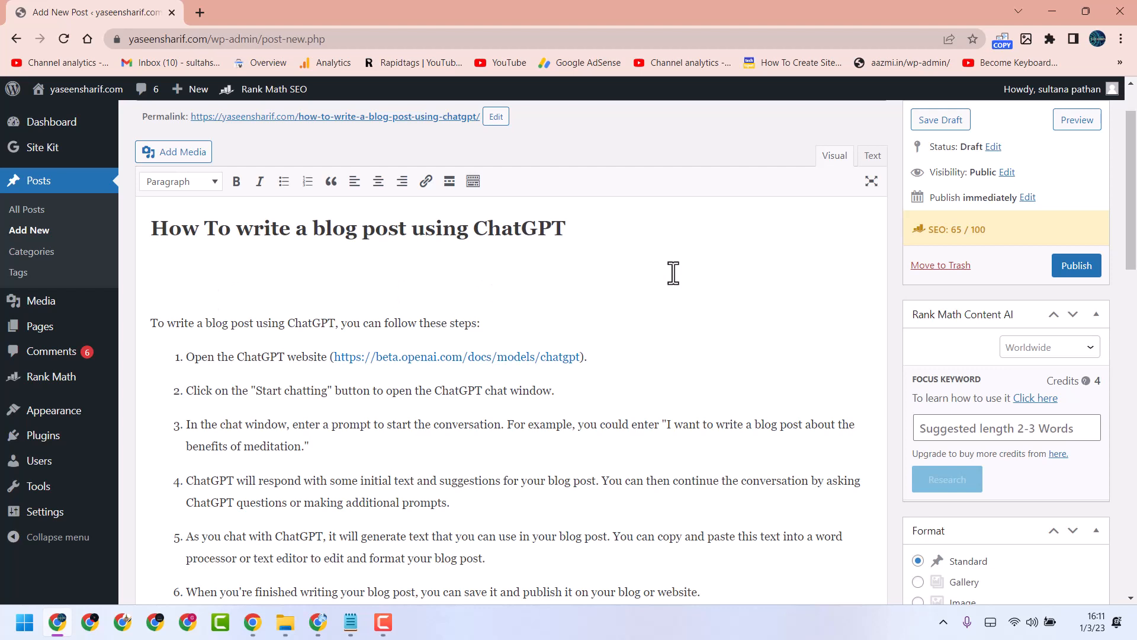
mouse_move(481, 371)
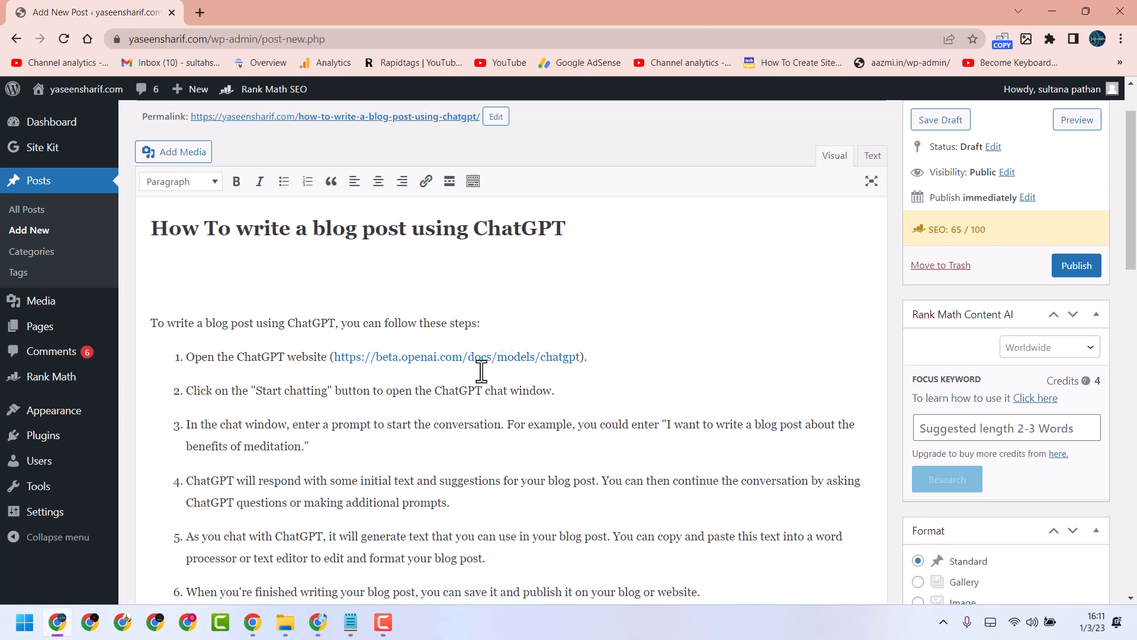
left_click(153, 255)
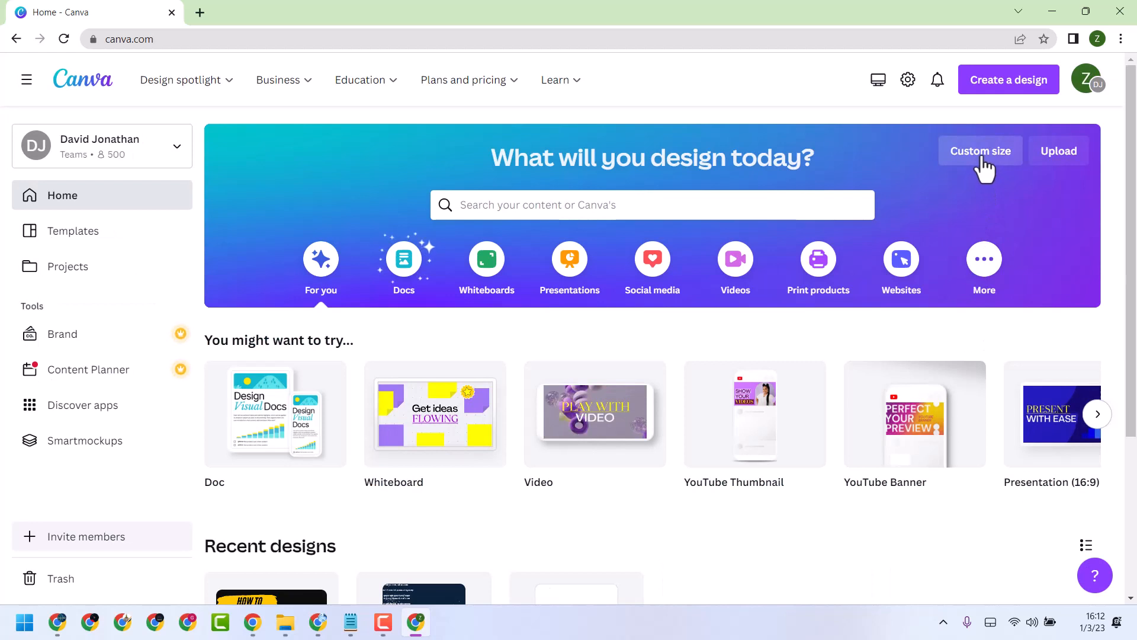
Create a custom-size design of 500 px width by 150 px height.
left_click(980, 151)
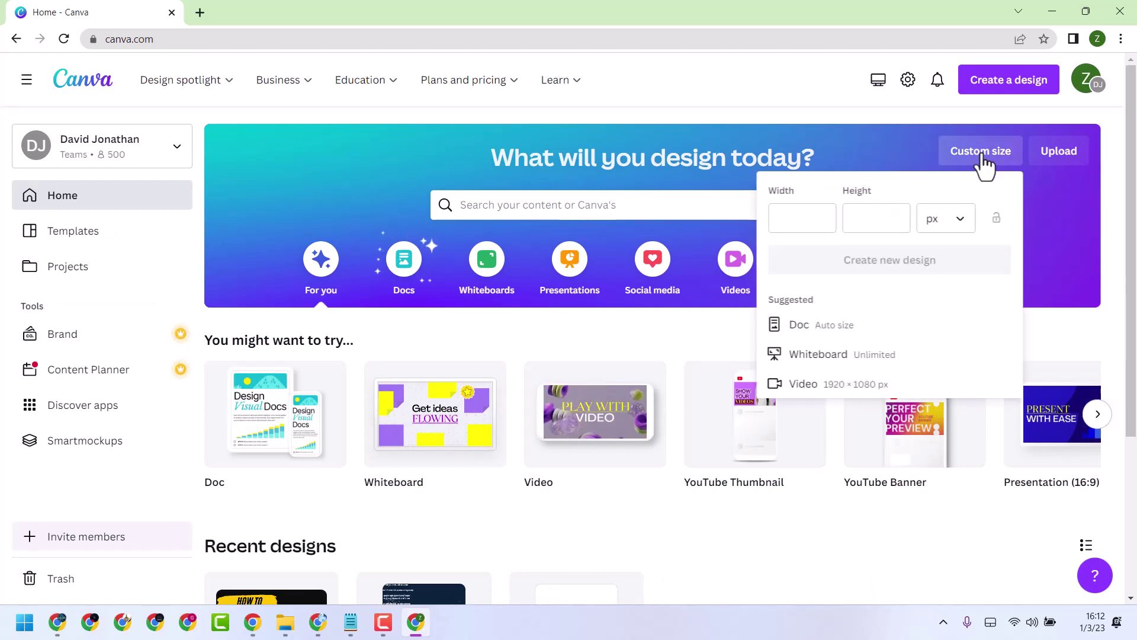
left_click(802, 218)
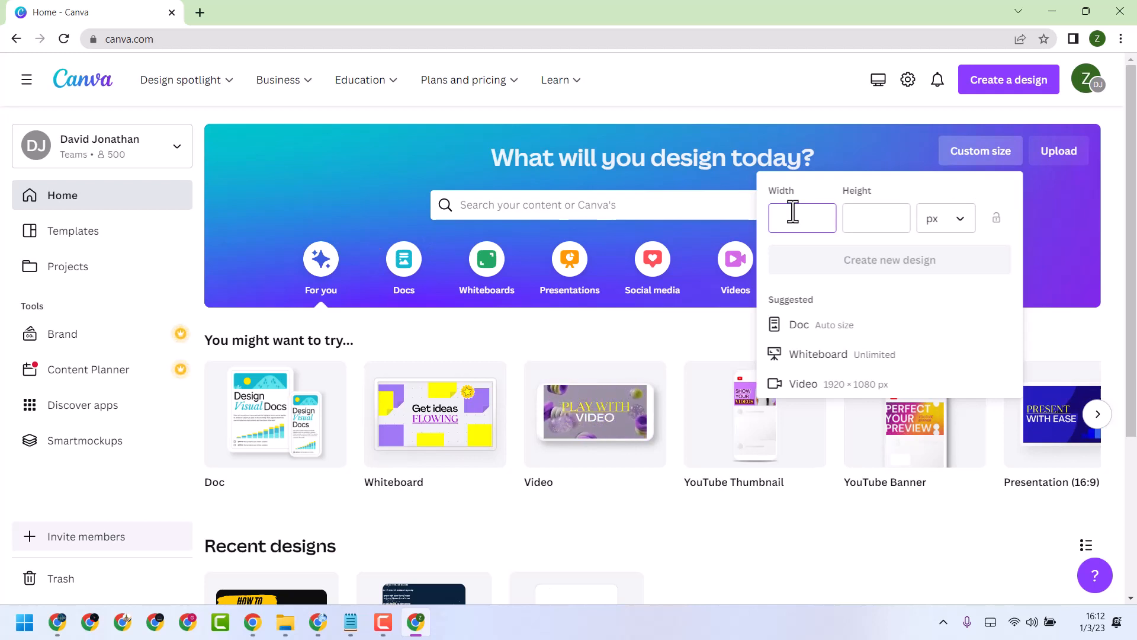
type("500")
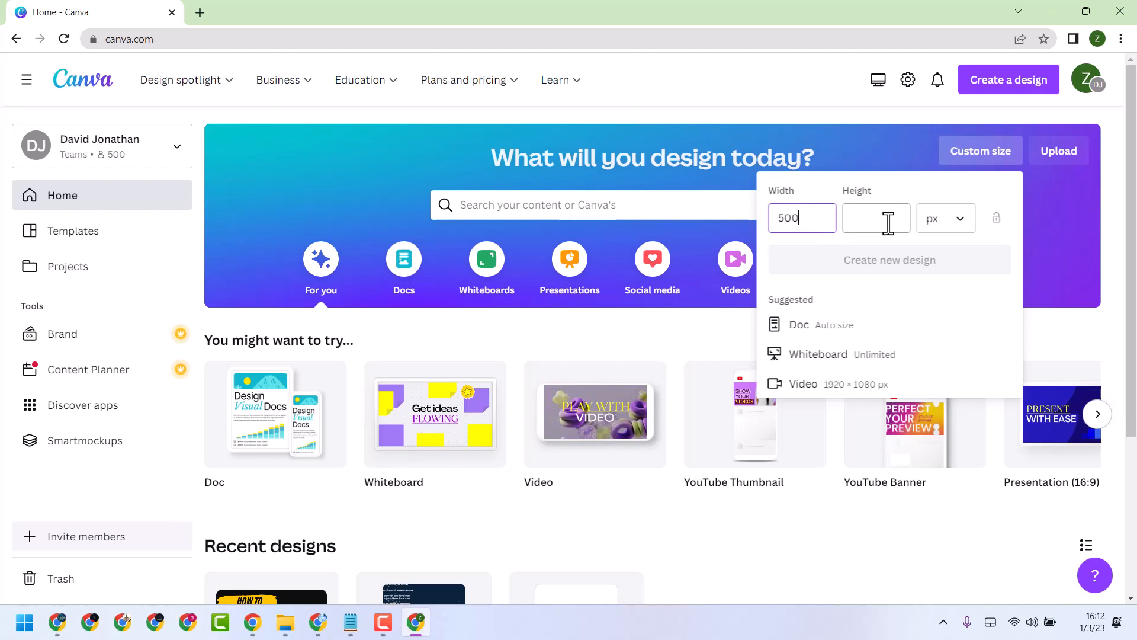
left_click(876, 218)
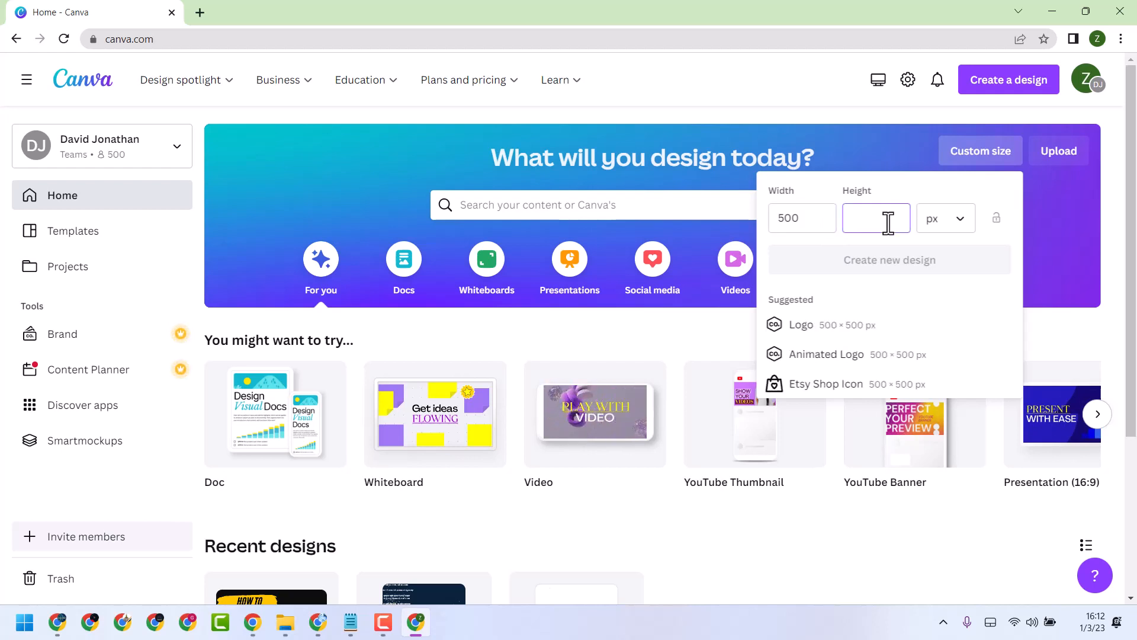
type("150")
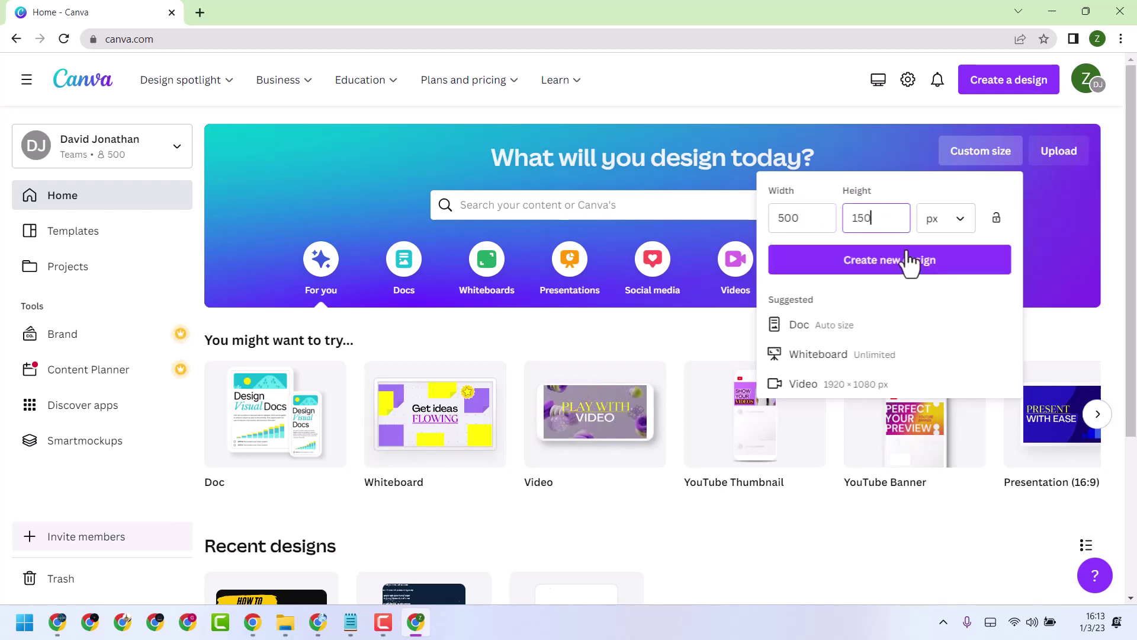
left_click(889, 259)
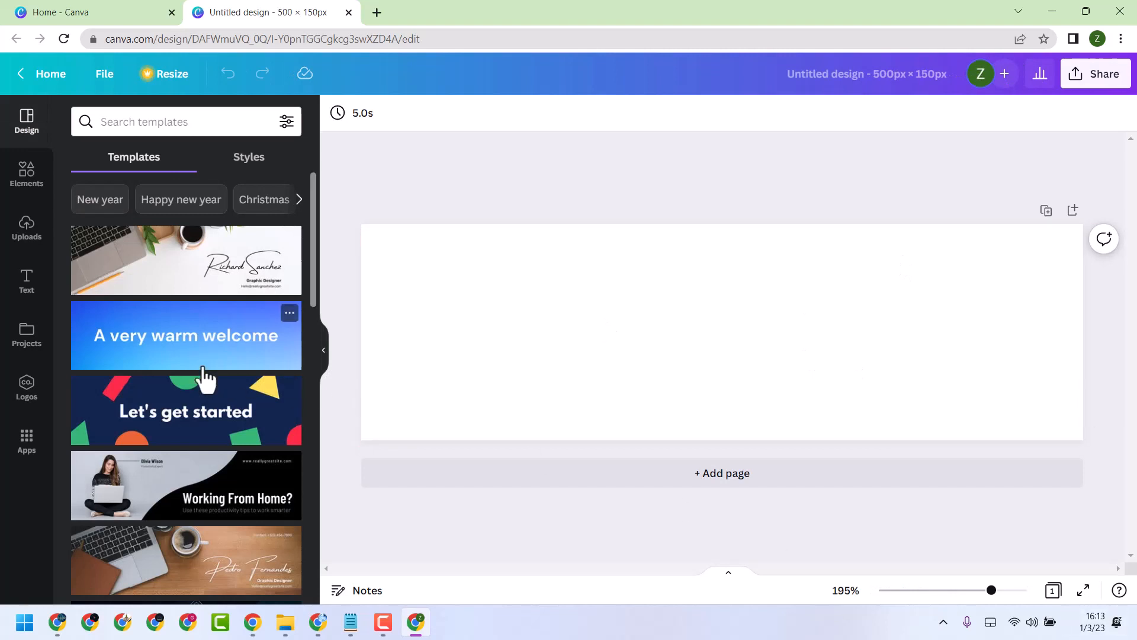
Search templates for the blog title, then for 'ChatGPT', finding no matching templates.
scroll("down", 3)
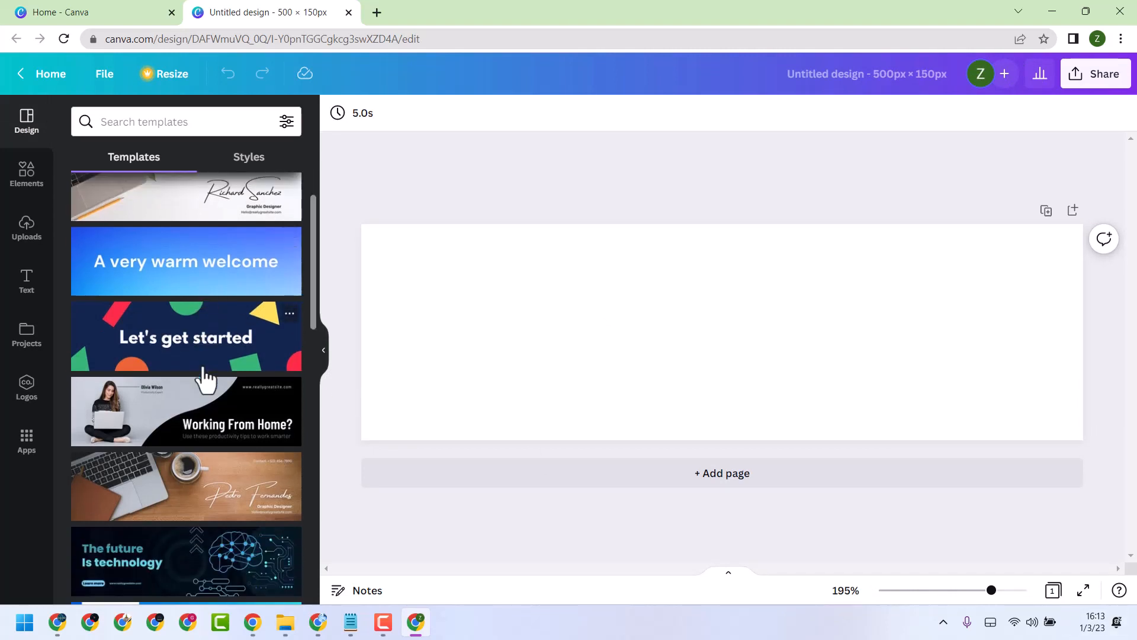
left_click(181, 121)
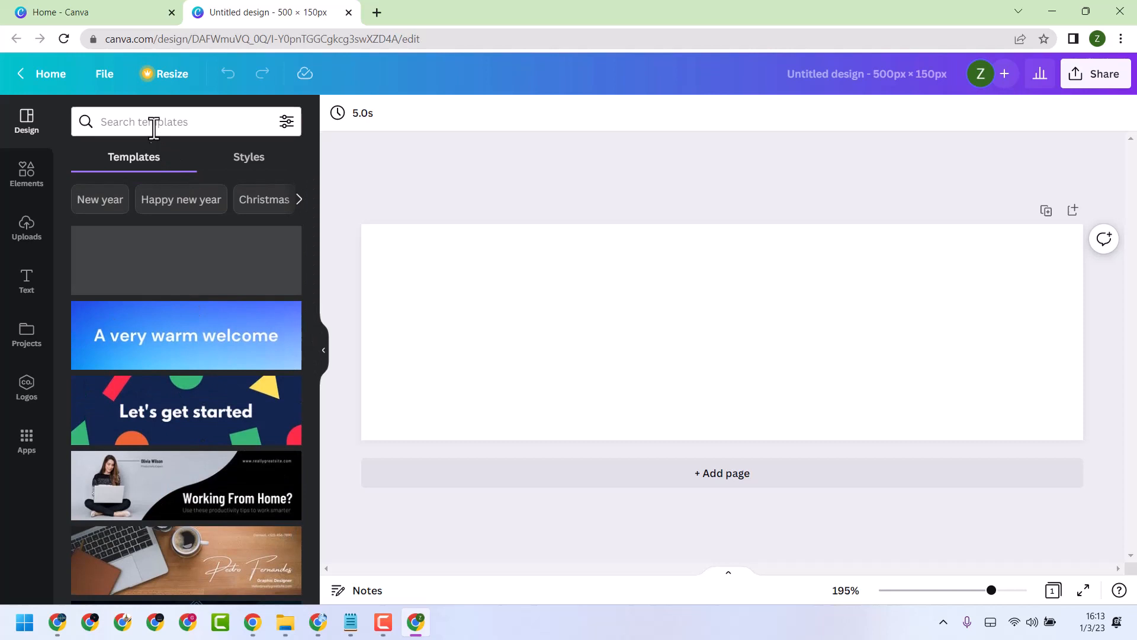
type("te a blog post using ChatGPT")
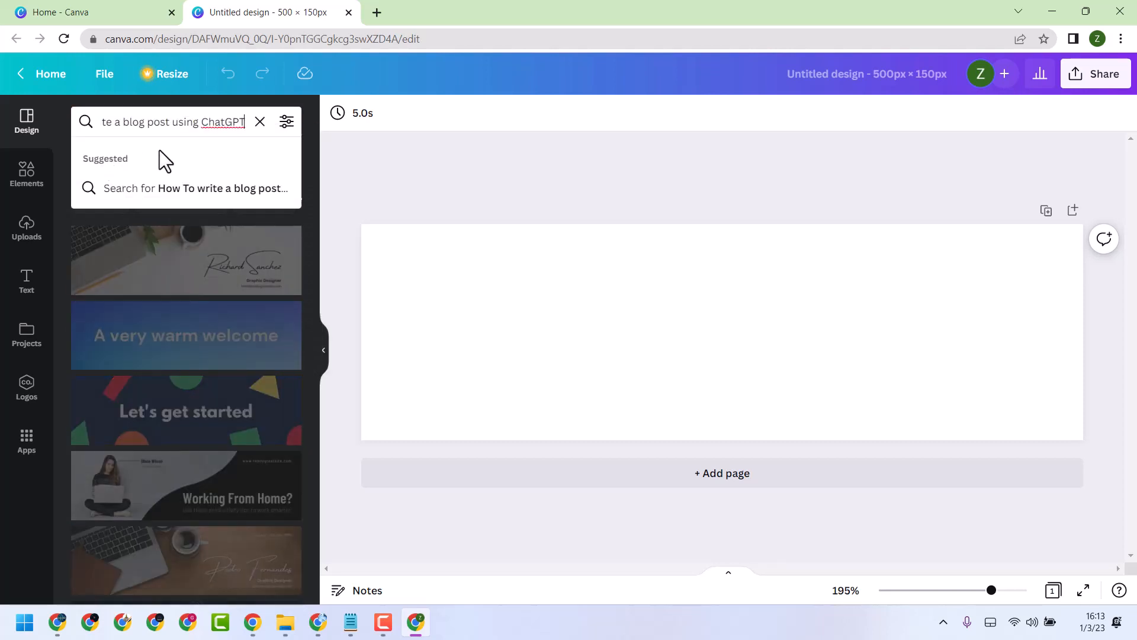
left_click(202, 120)
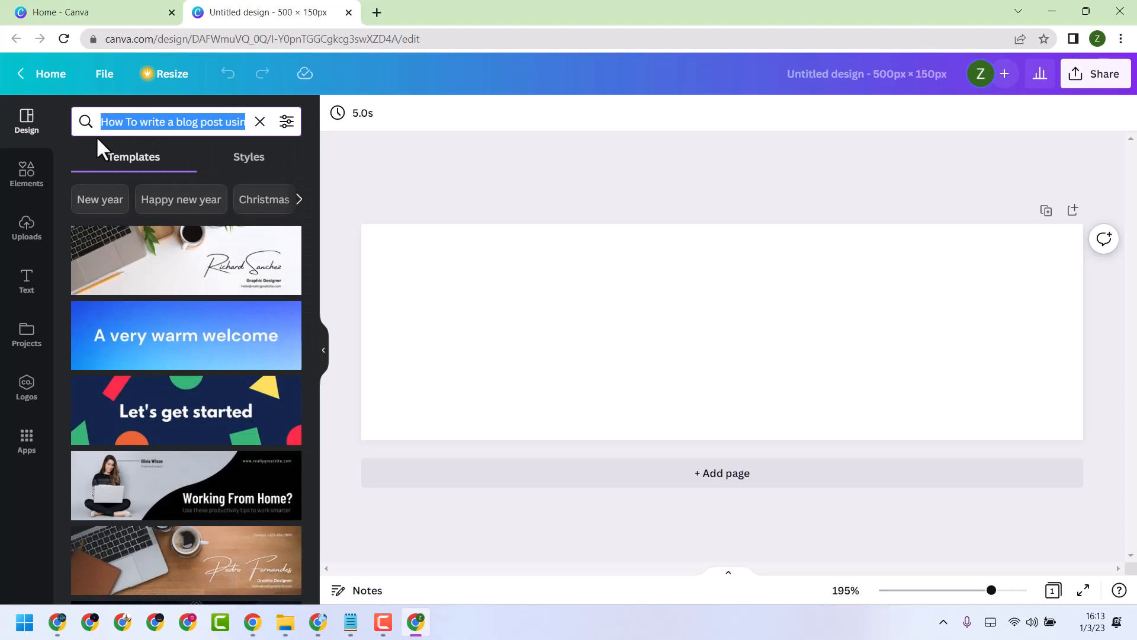
type("ChatGPT")
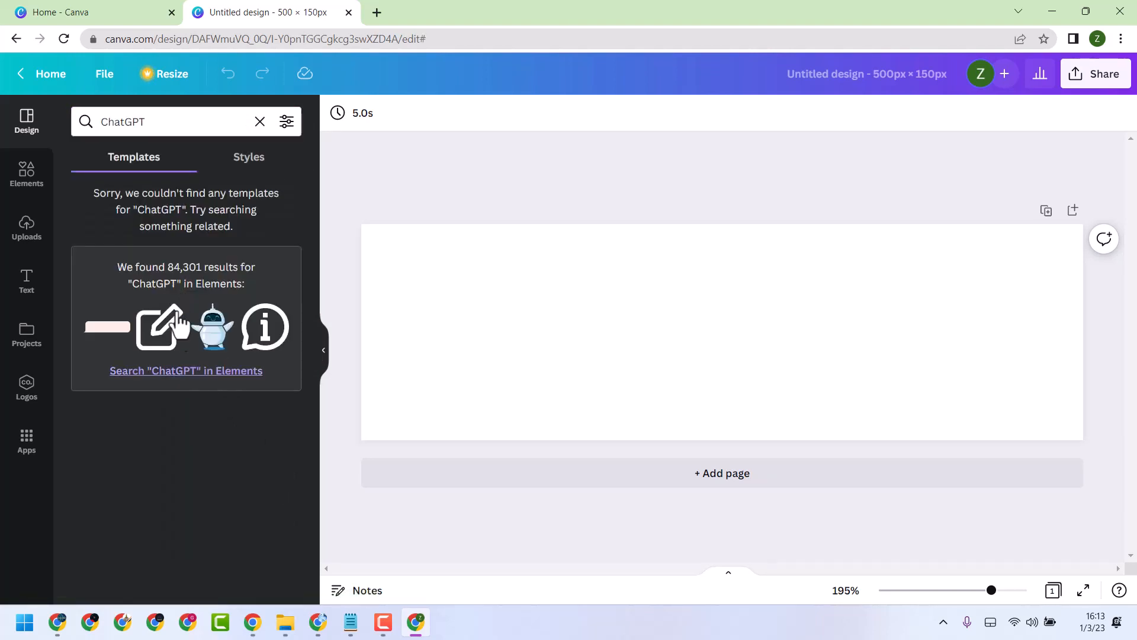
mouse_move(40, 287)
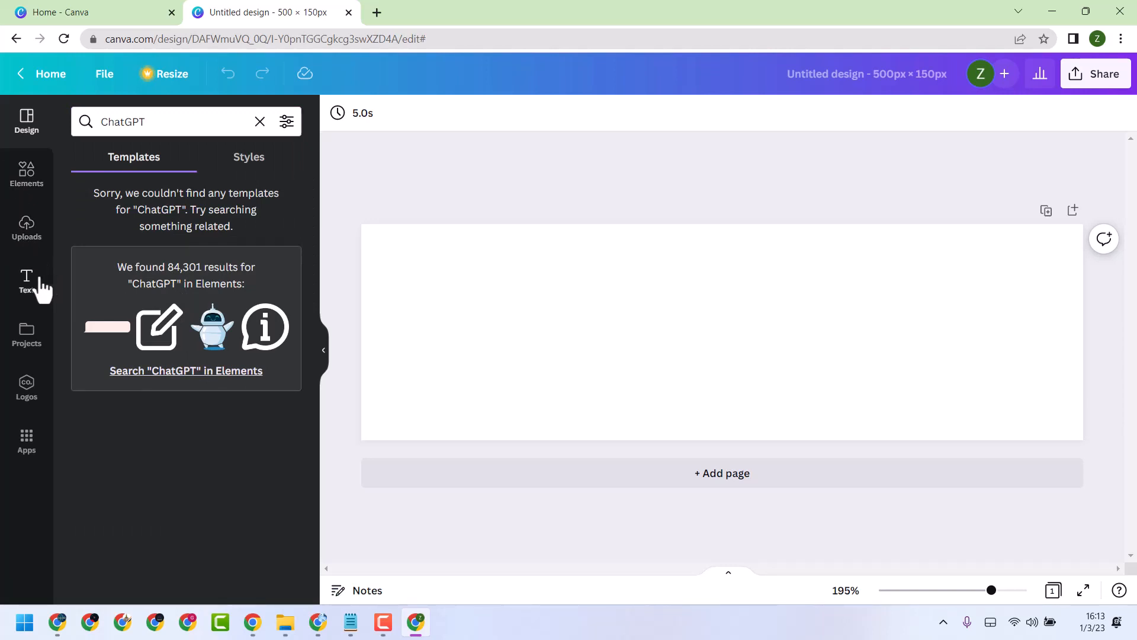
Add the RODEO text combination and paste the blog title in its place.
left_click(26, 282)
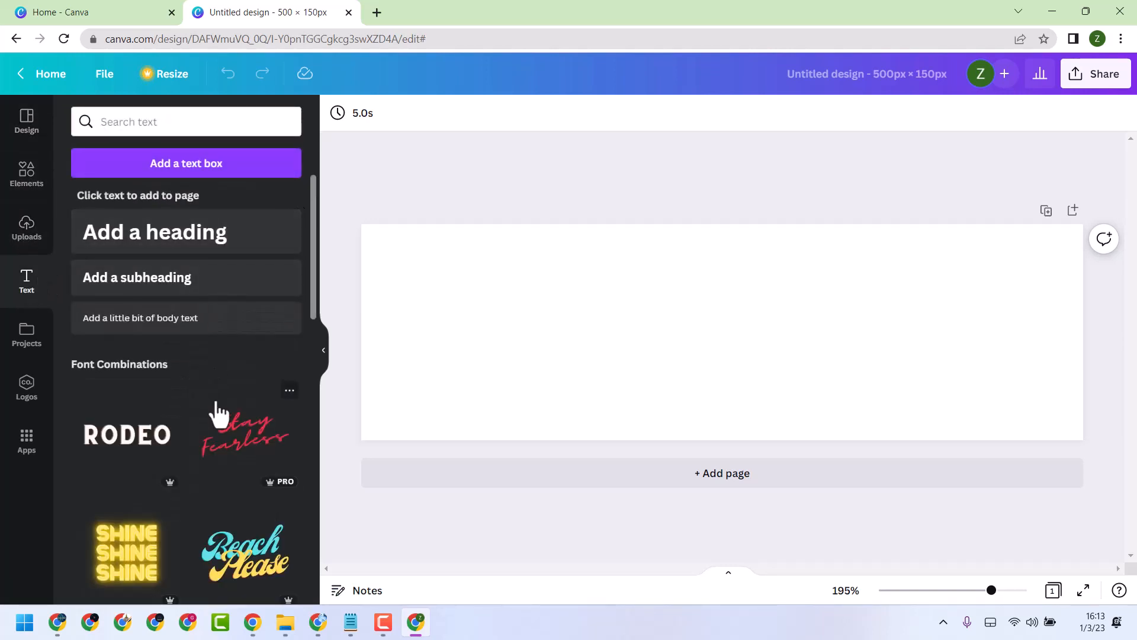
left_click(127, 434)
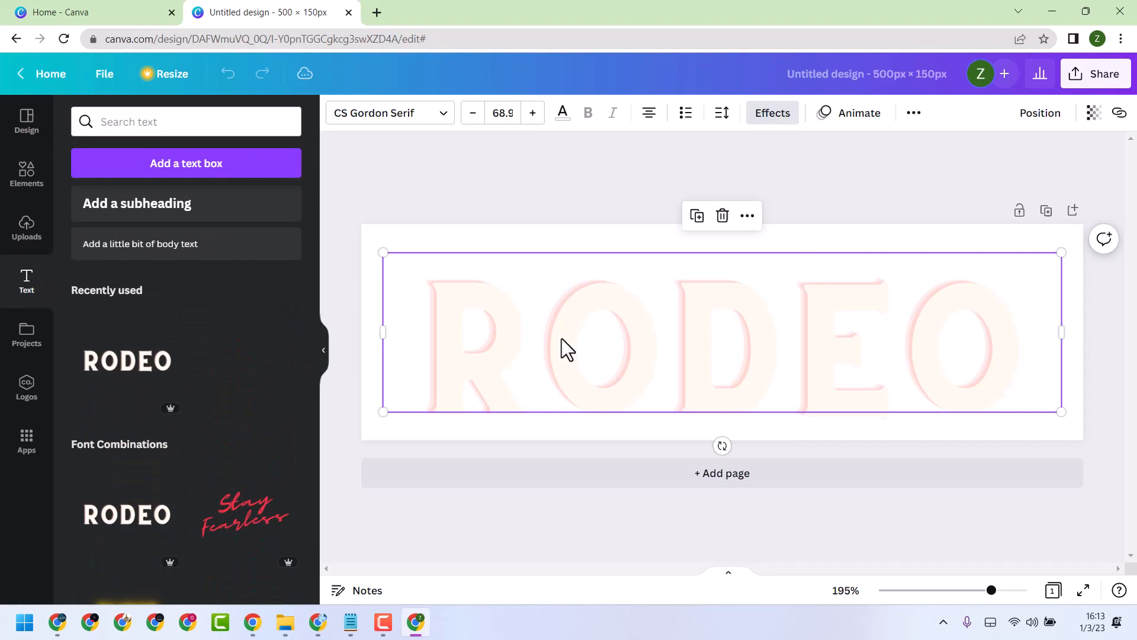
right_click(566, 351)
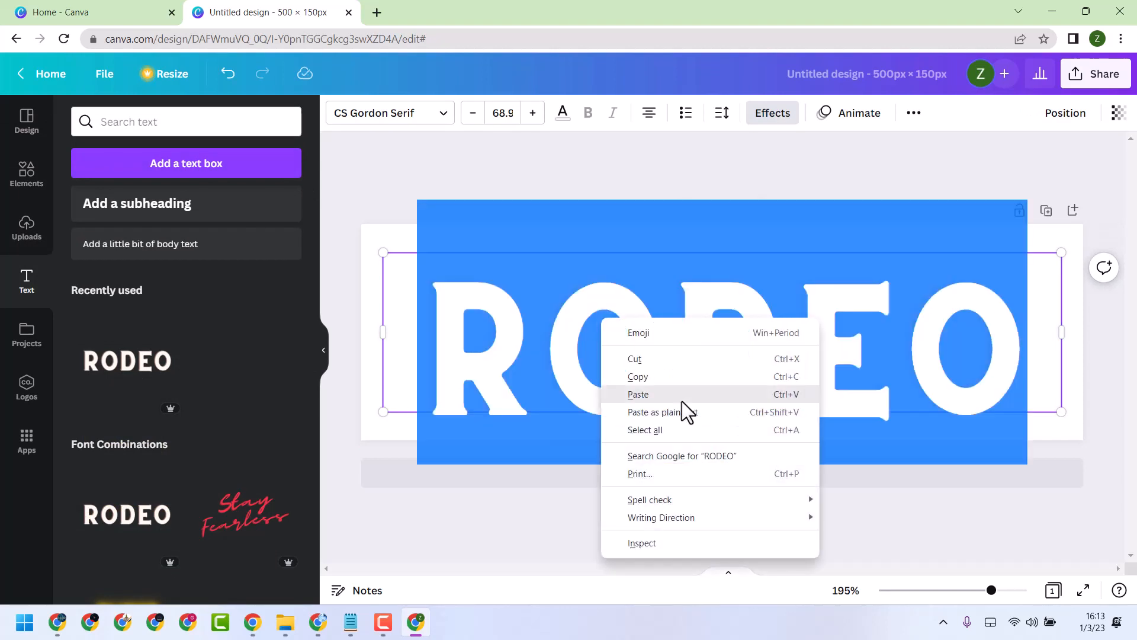
left_click(638, 394)
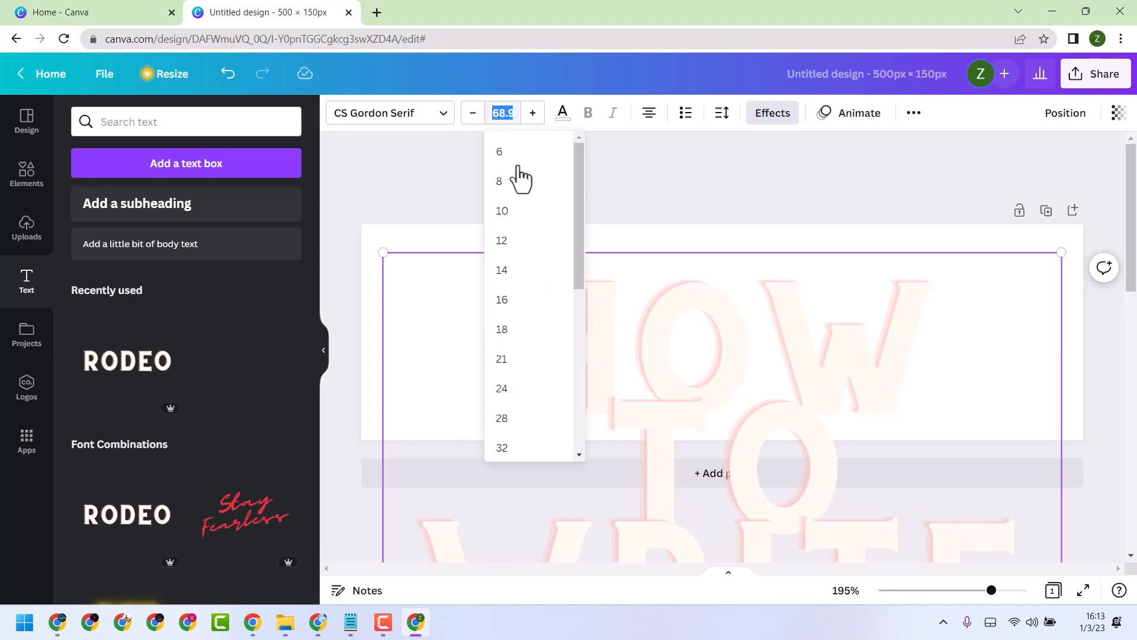
Set the headline to size 21 in dark blue and rename the design after the blog title.
left_click(501, 359)
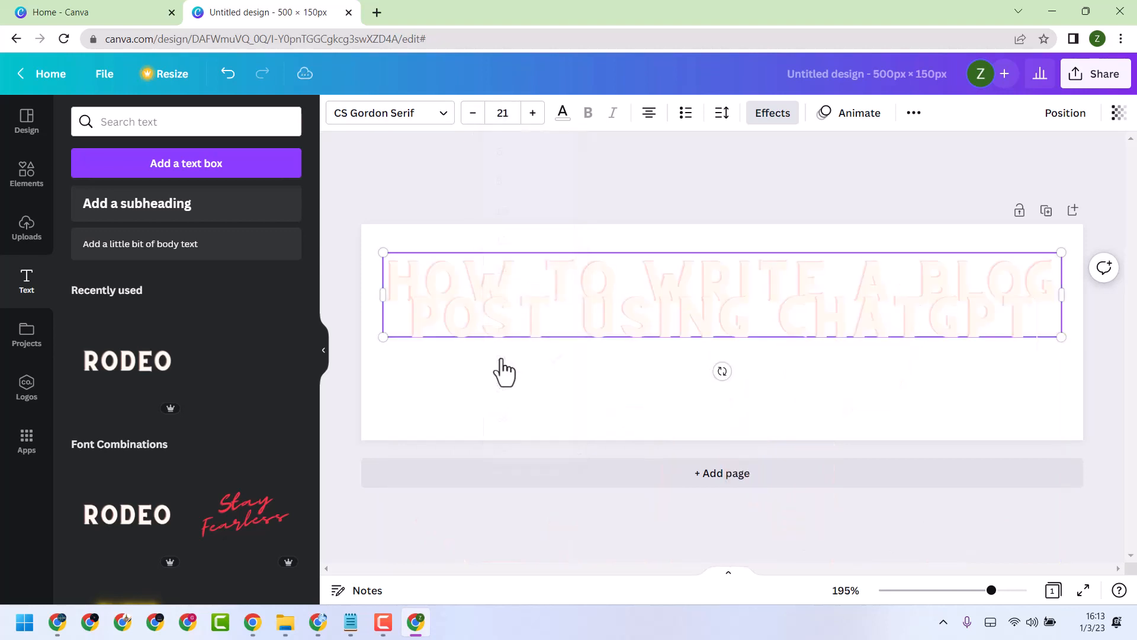
mouse_move(722, 123)
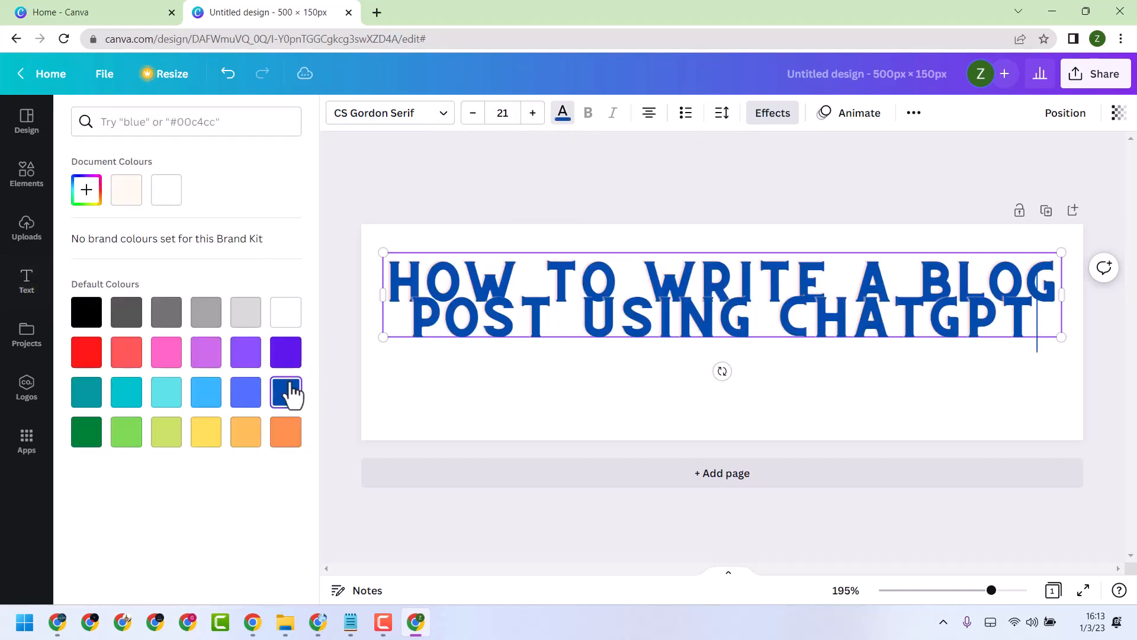
left_click(26, 280)
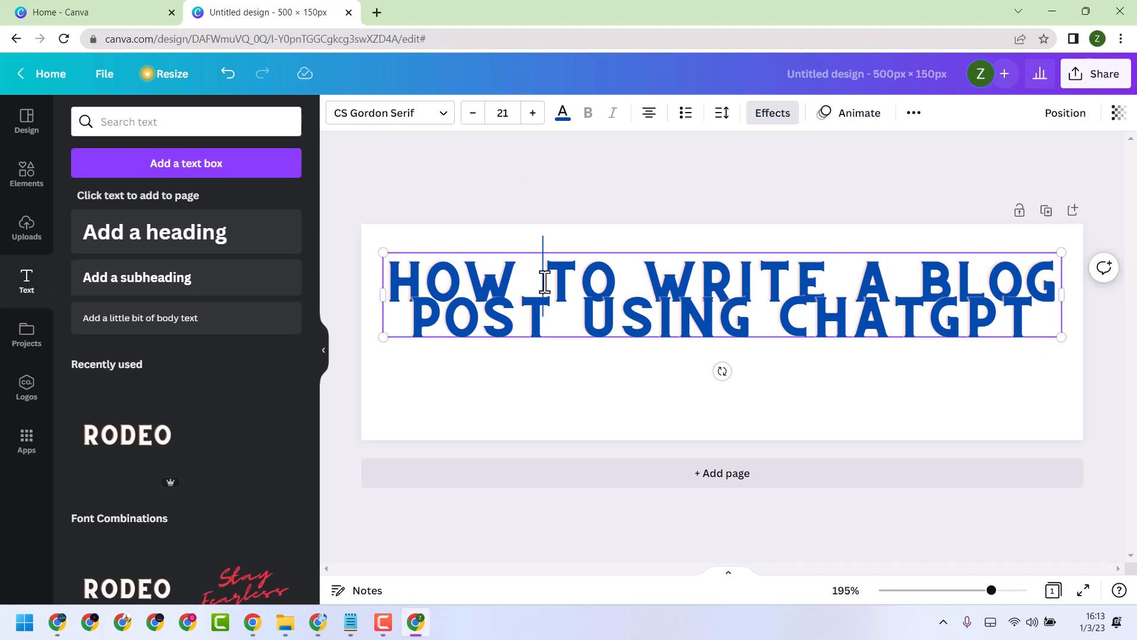
left_click(721, 113)
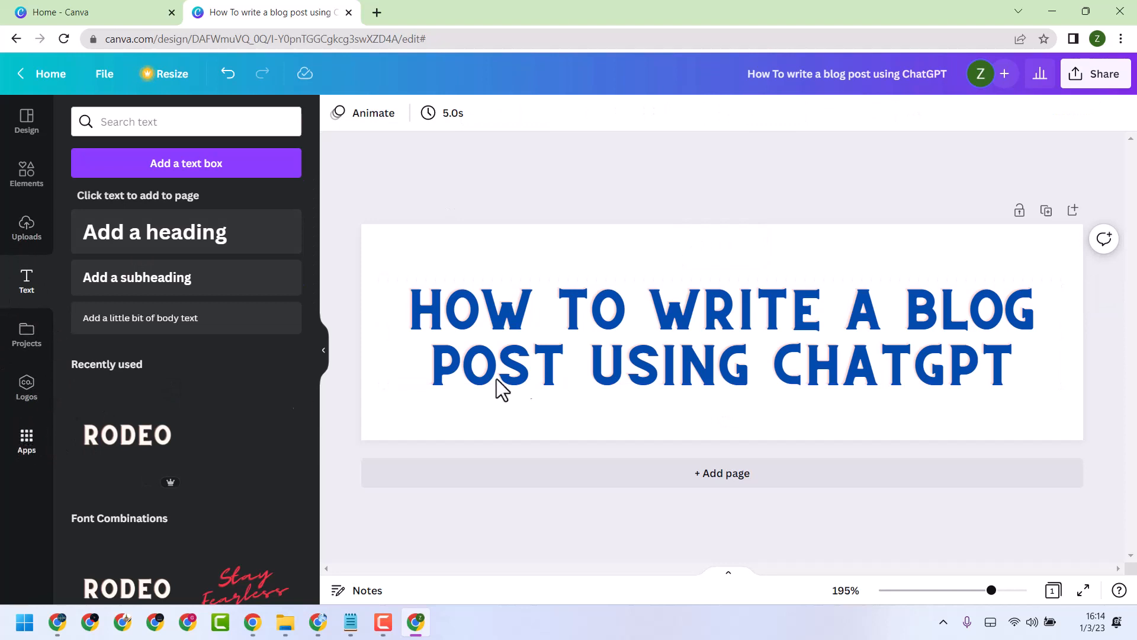
left_click(500, 363)
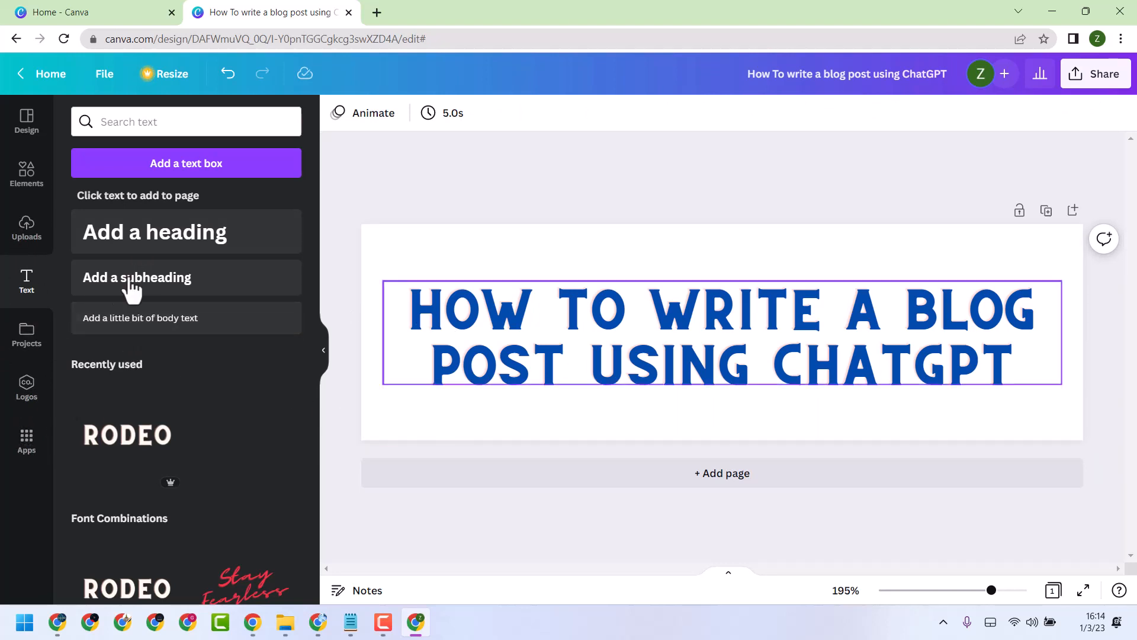
Browse the Elements library and its category suggestions for banner graphics.
left_click(57, 203)
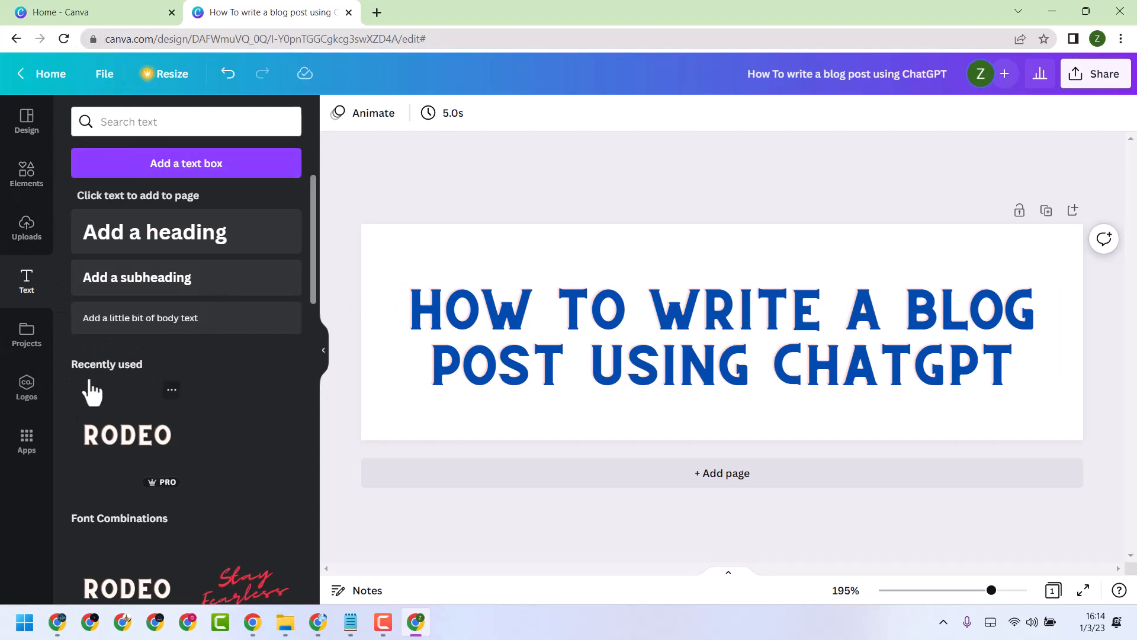
mouse_move(36, 189)
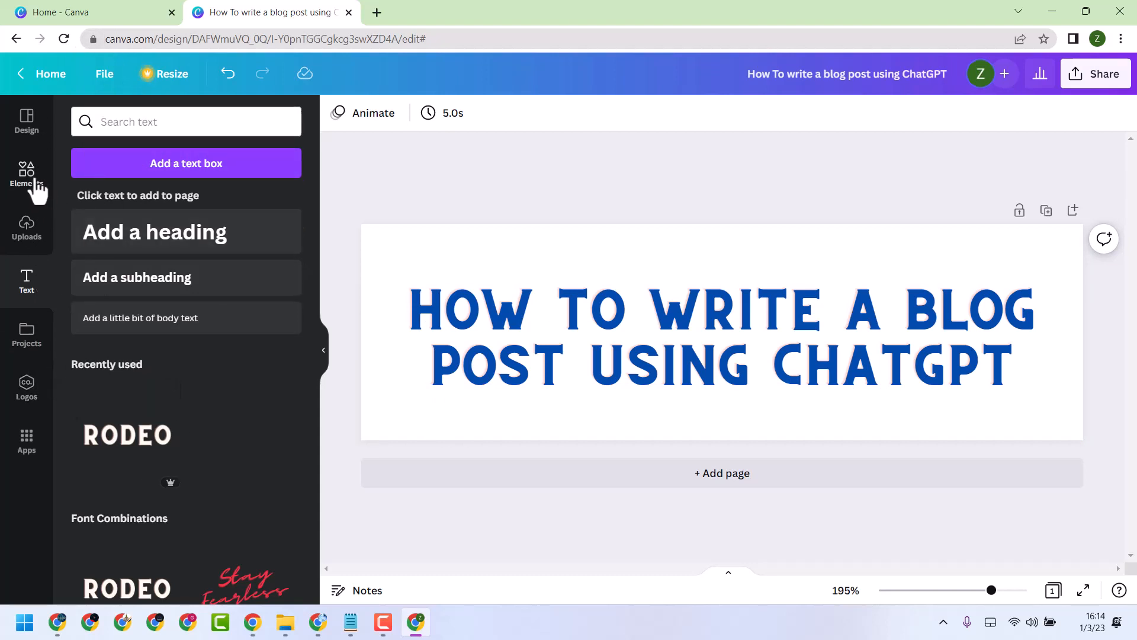
left_click(26, 174)
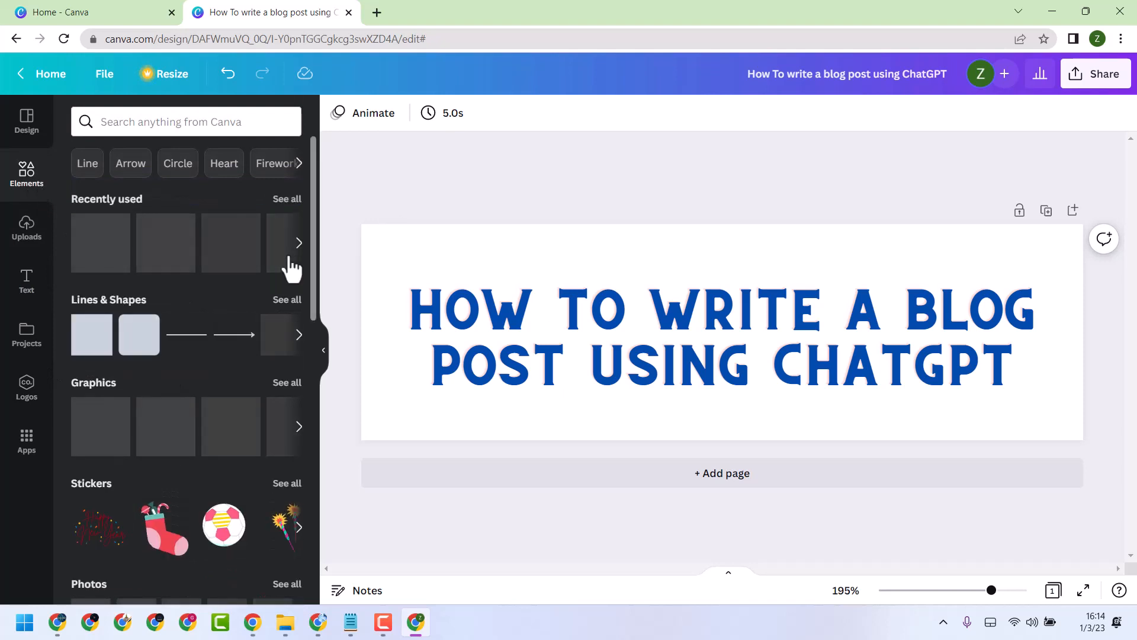
scroll("down", 3)
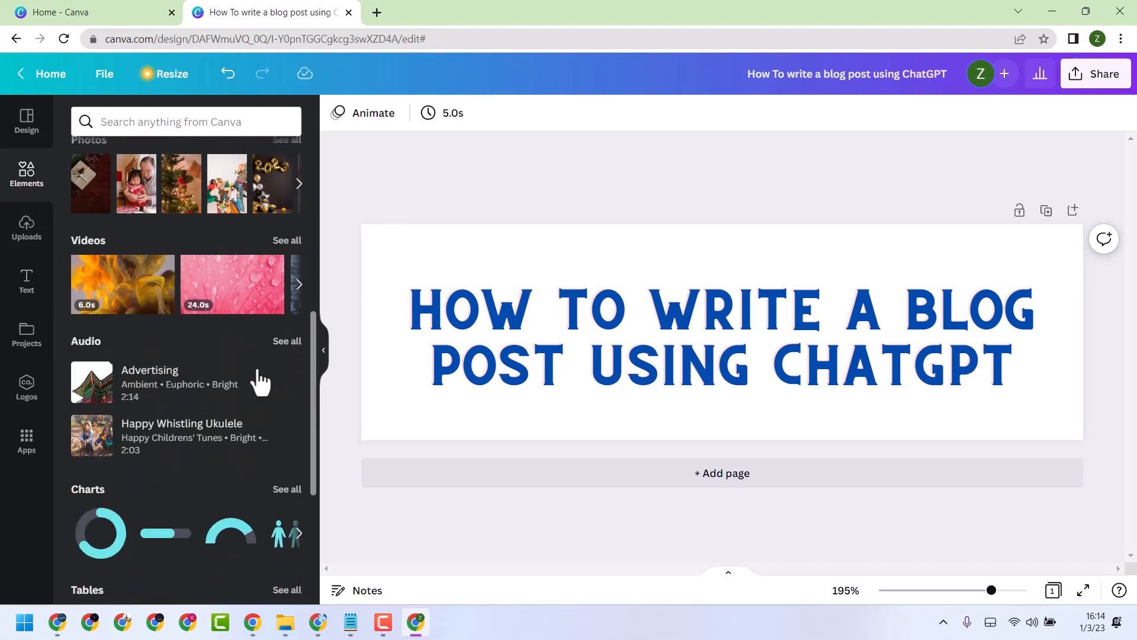
scroll("up", 3)
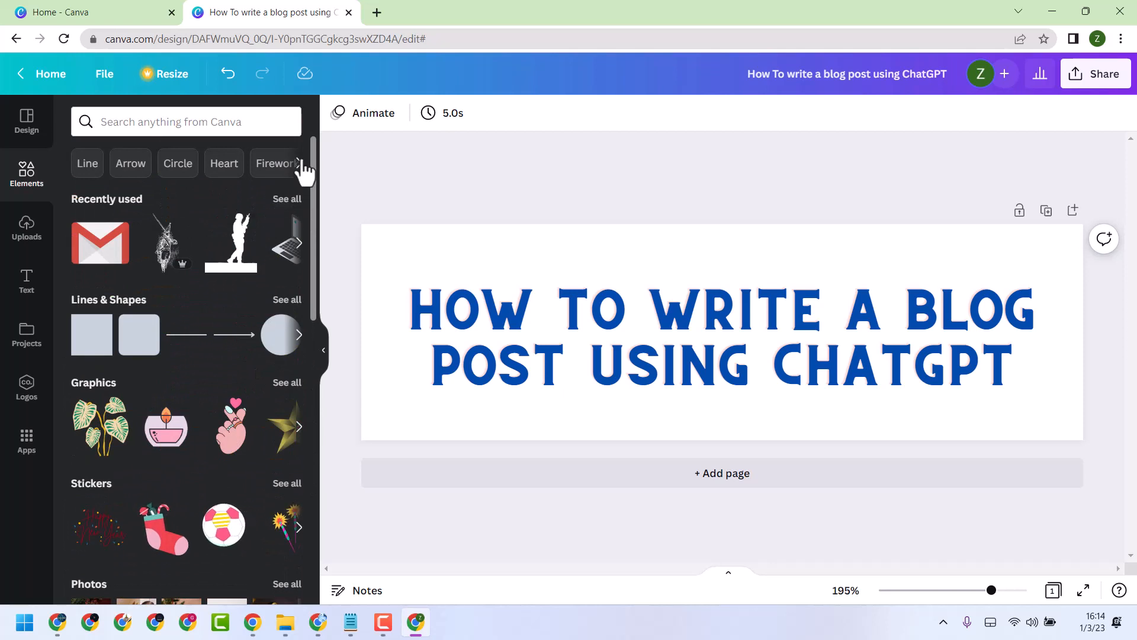
left_click(297, 162)
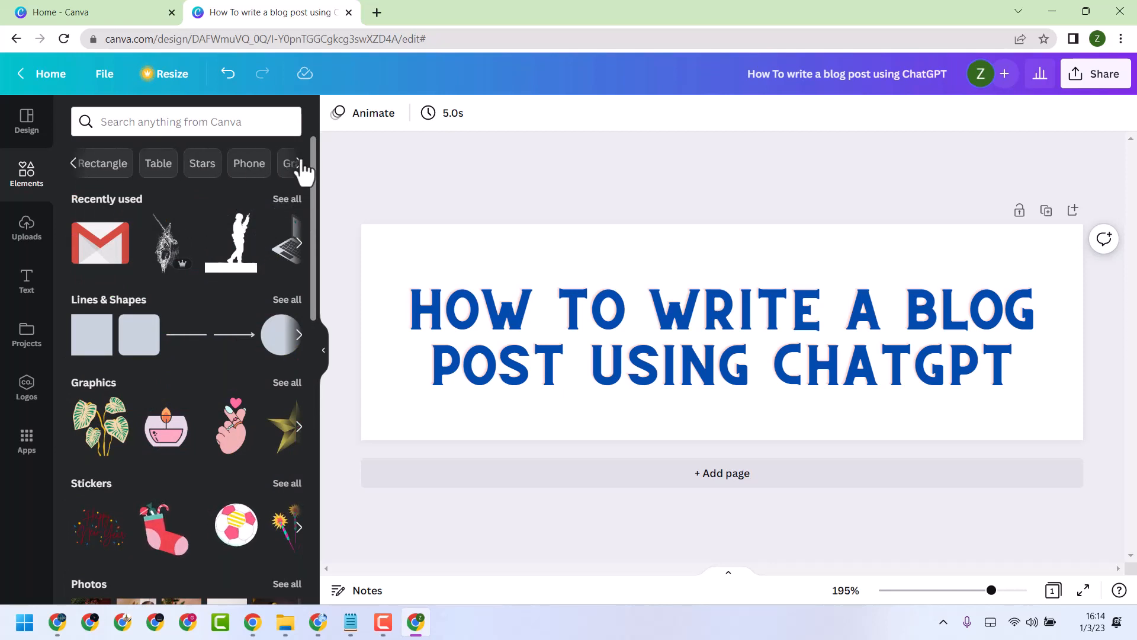
scroll("down", 3)
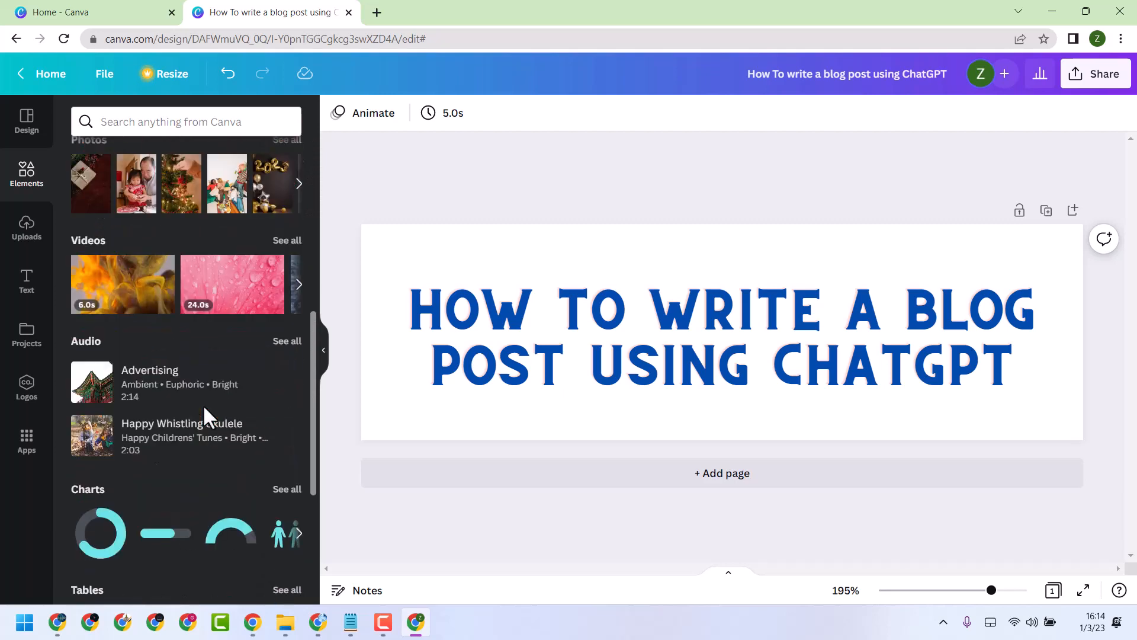
scroll("down", 3)
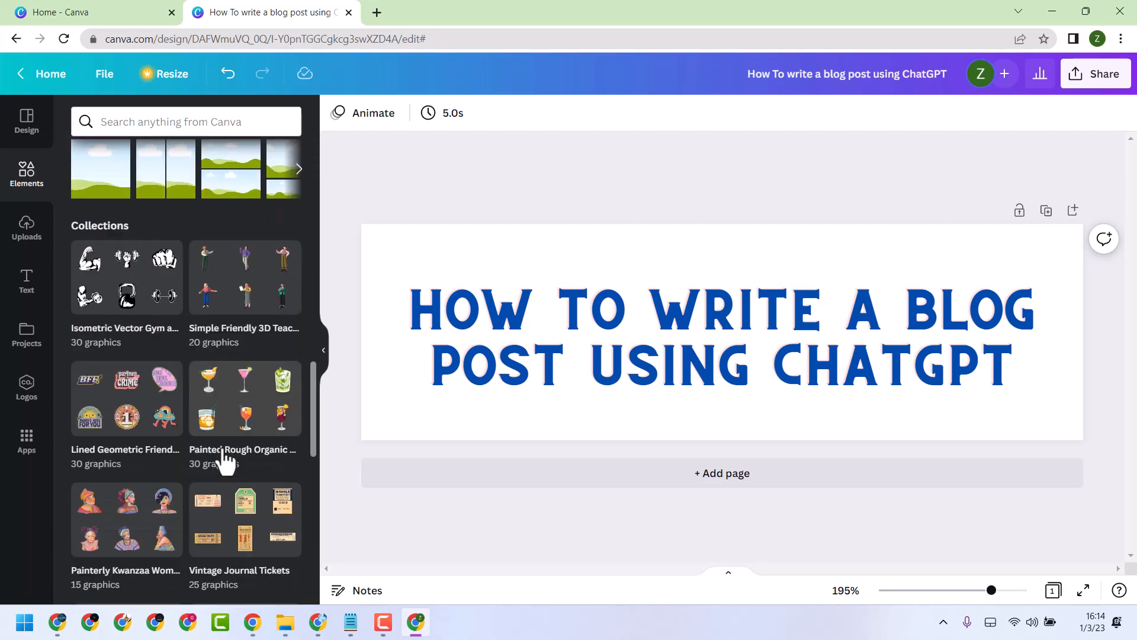
scroll("down", 3)
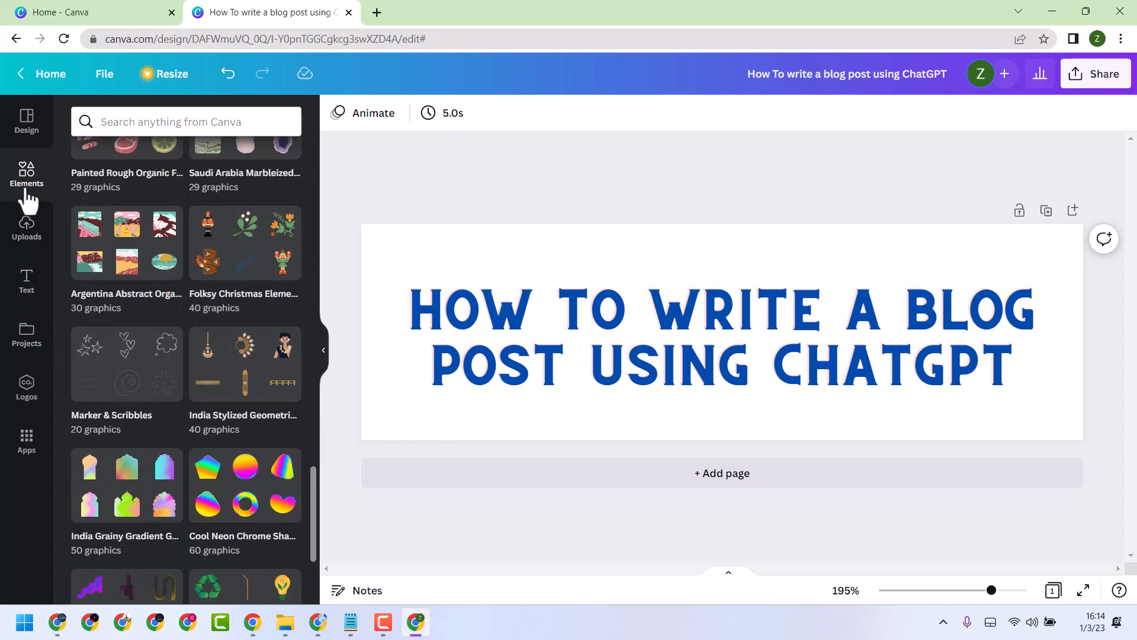
Go to Apps and choose Background from the extra Canva content sources.
left_click(26, 441)
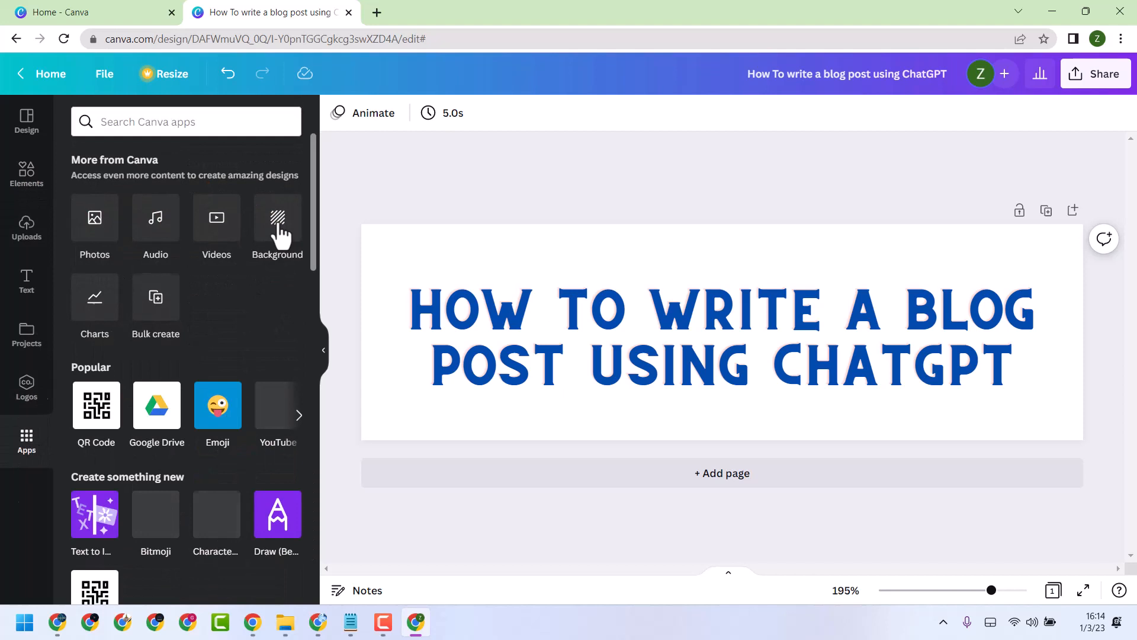
left_click(278, 218)
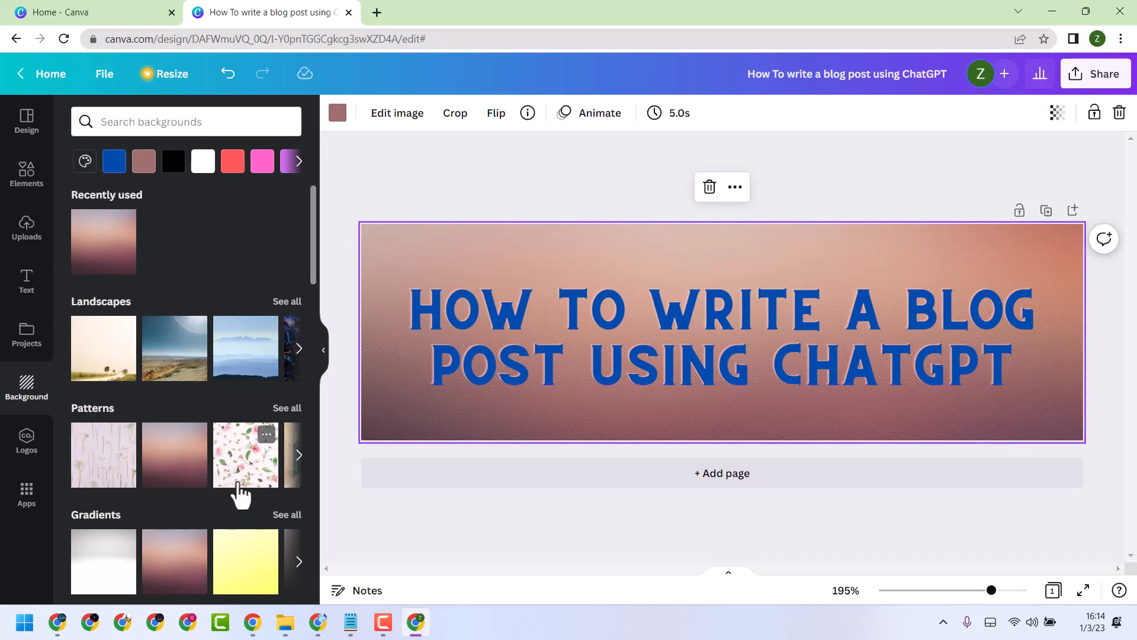
Scroll the background options and bring up the design's Share options.
scroll("down", 3)
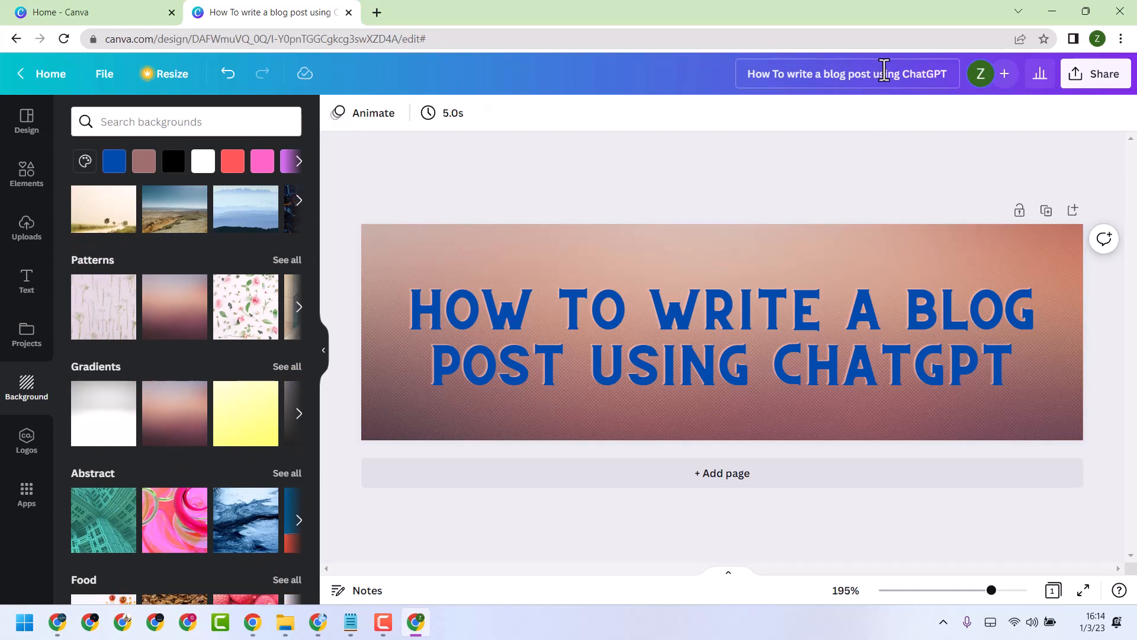
left_click(1095, 74)
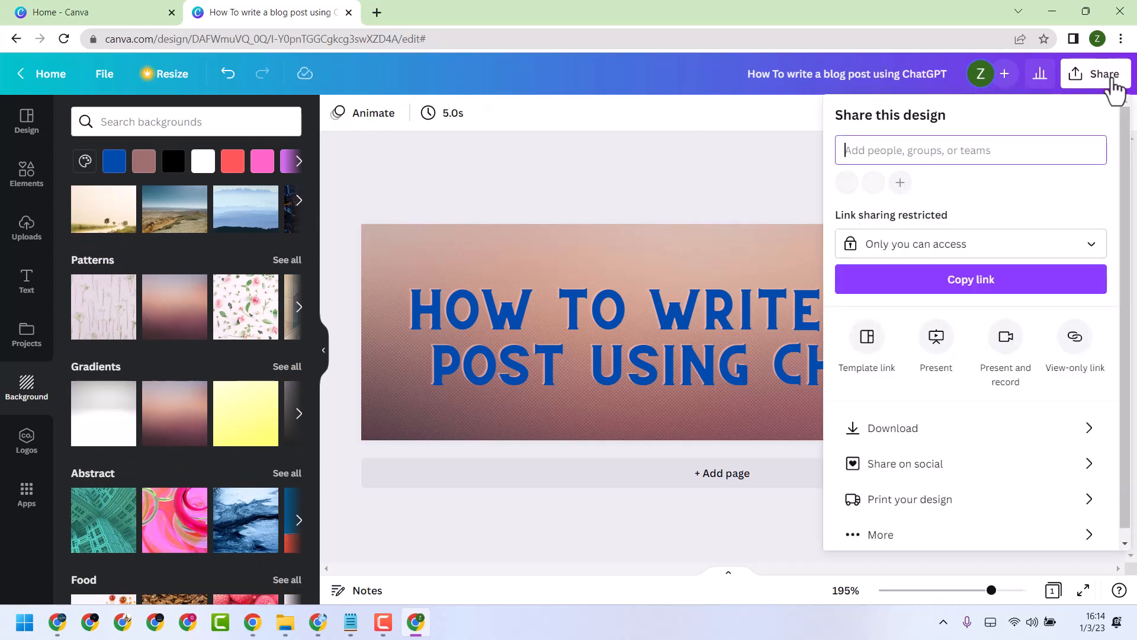
Download the Canva banner as a low-quality JPG and return to the WordPress editor.
left_click(892, 427)
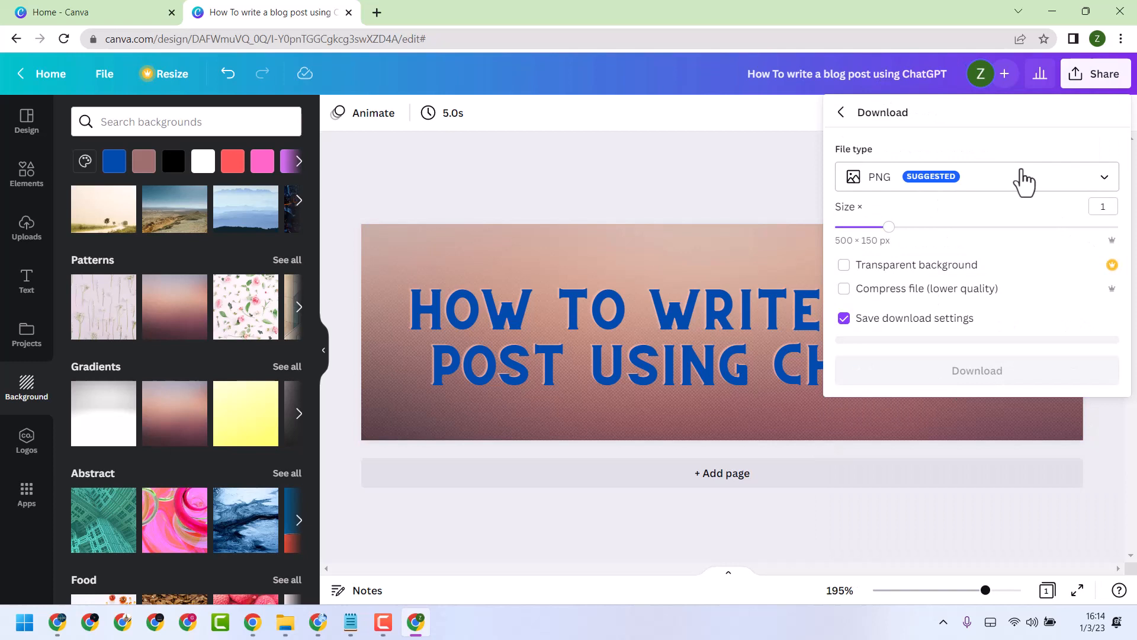
left_click(976, 176)
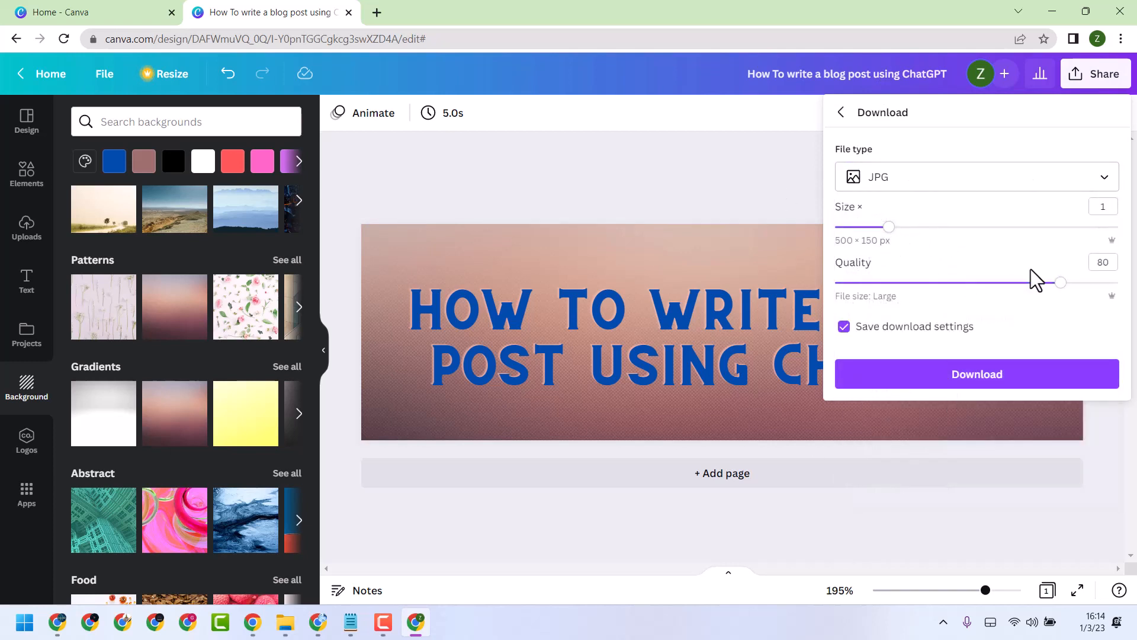
mouse_move(1060, 283)
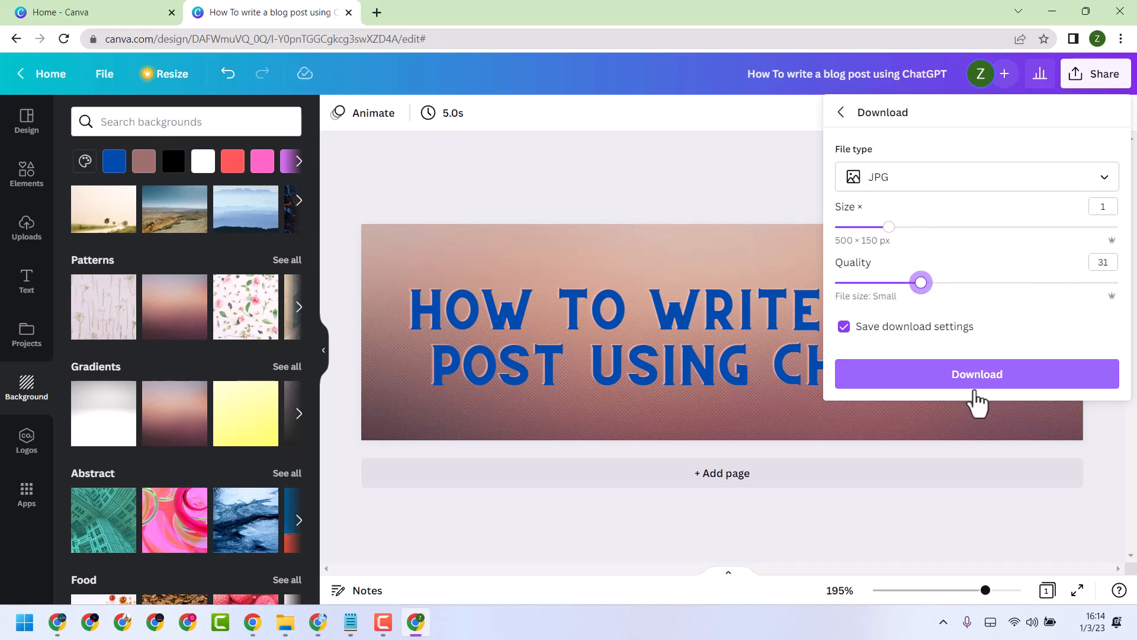
left_click(976, 373)
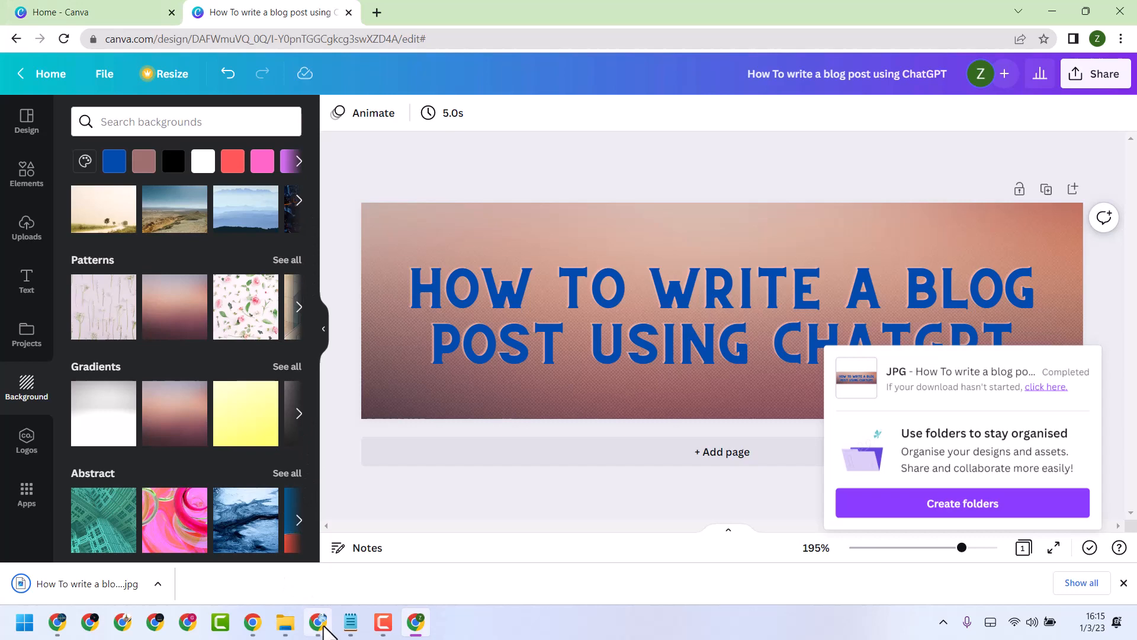
left_click(448, 12)
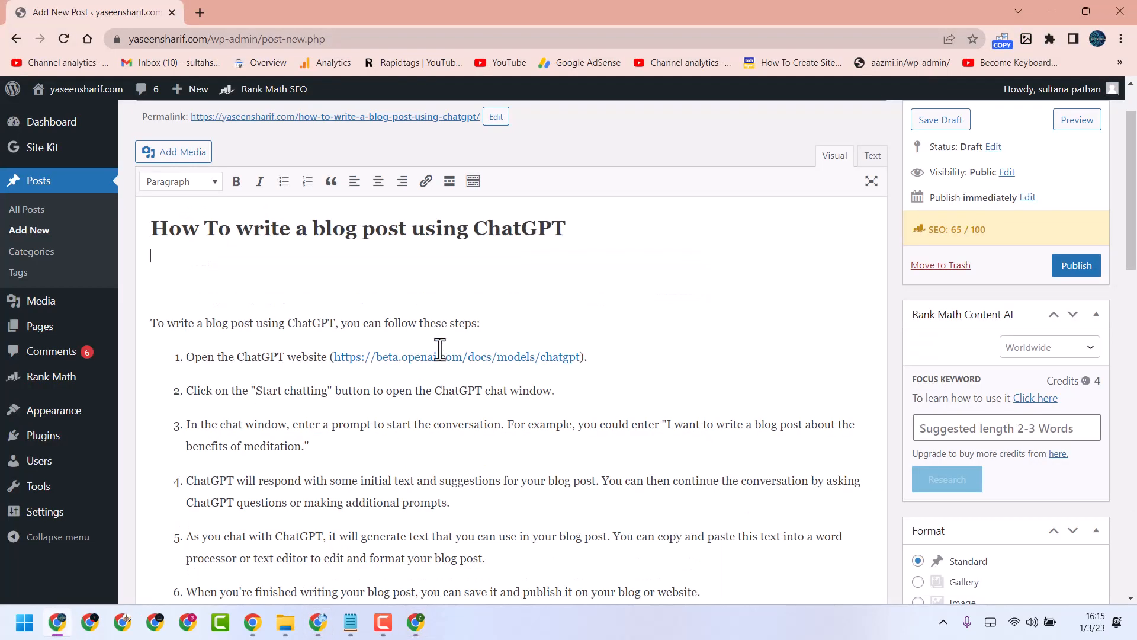
Scroll the post body to the spot just after ChatGPT step 2.
scroll("down", 3)
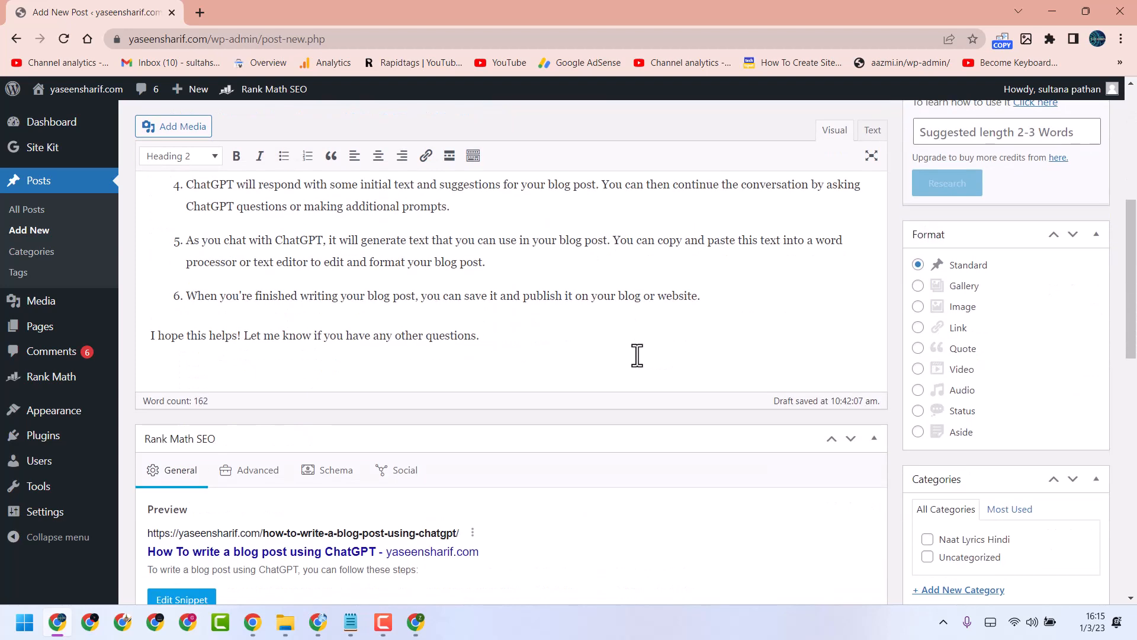
scroll("up", 3)
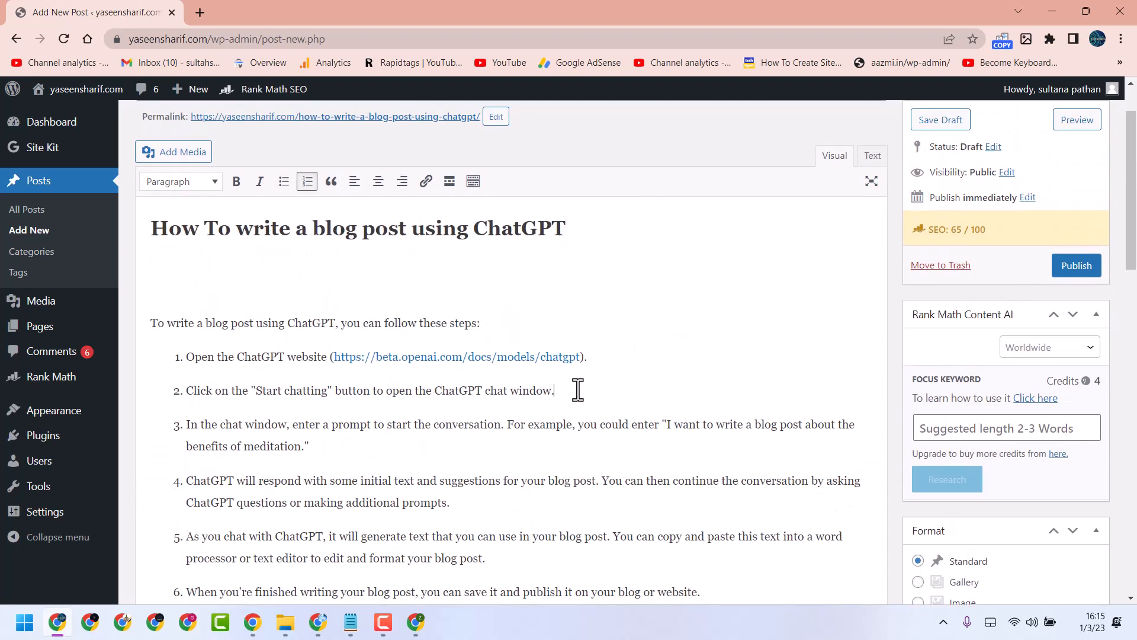
scroll("down", 3)
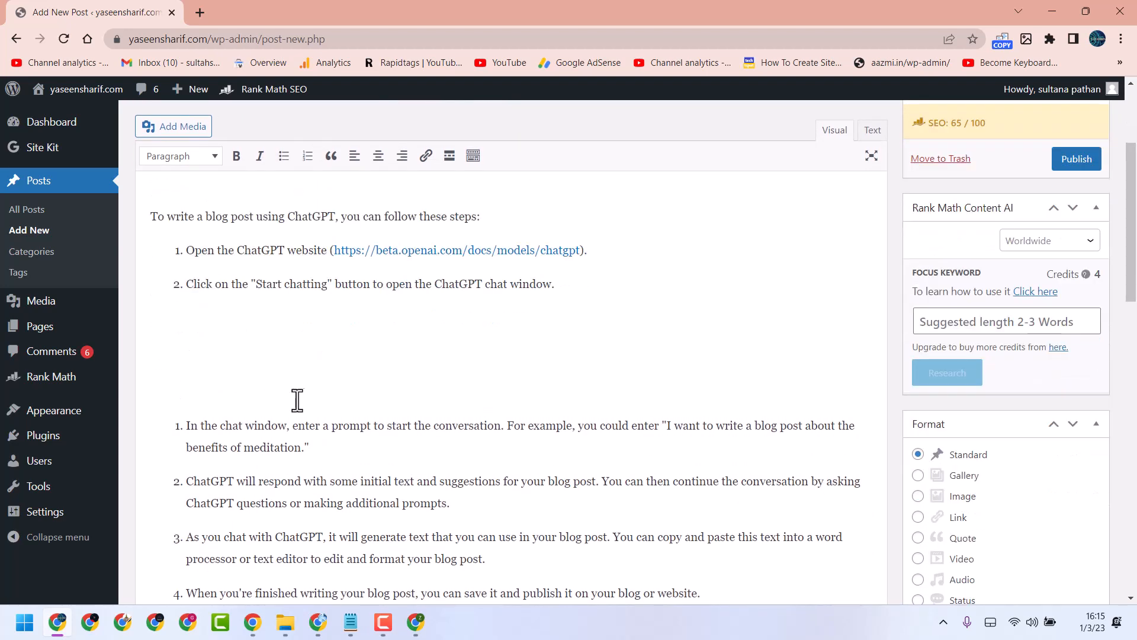
Upload the downloaded banner JPG from Downloads into the media library at 500 × 150.
left_click(173, 127)
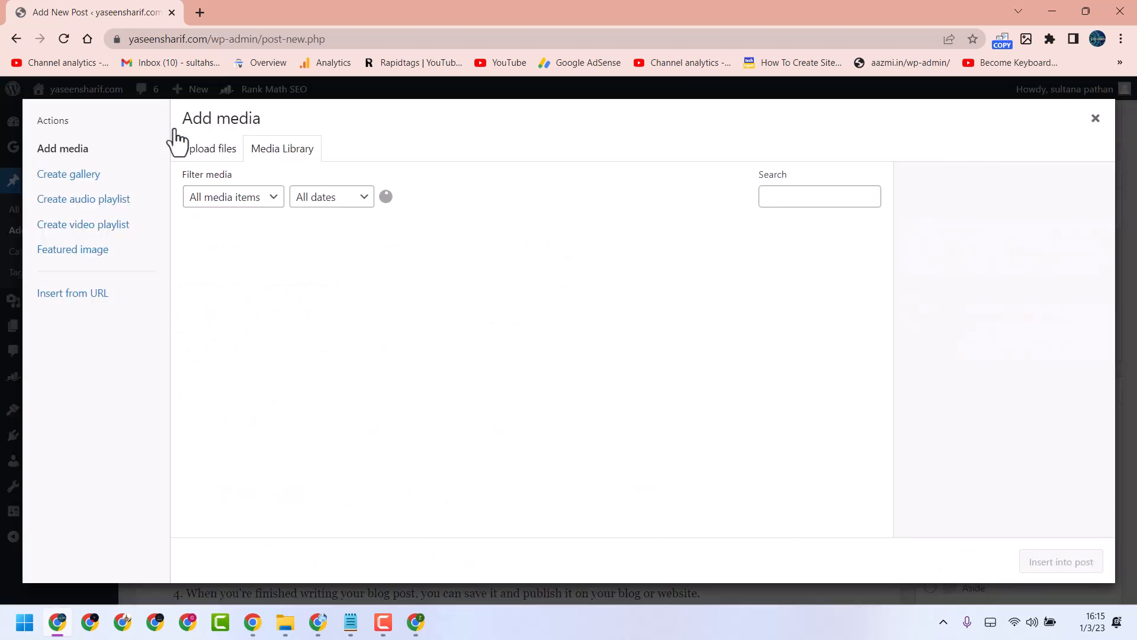
left_click(209, 148)
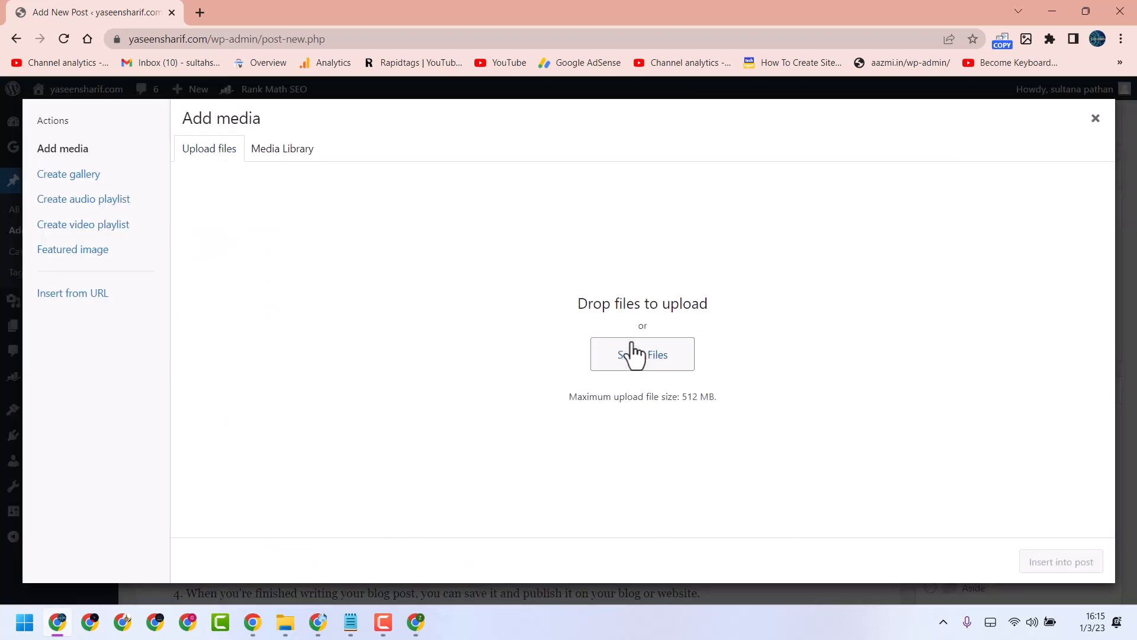
left_click(642, 354)
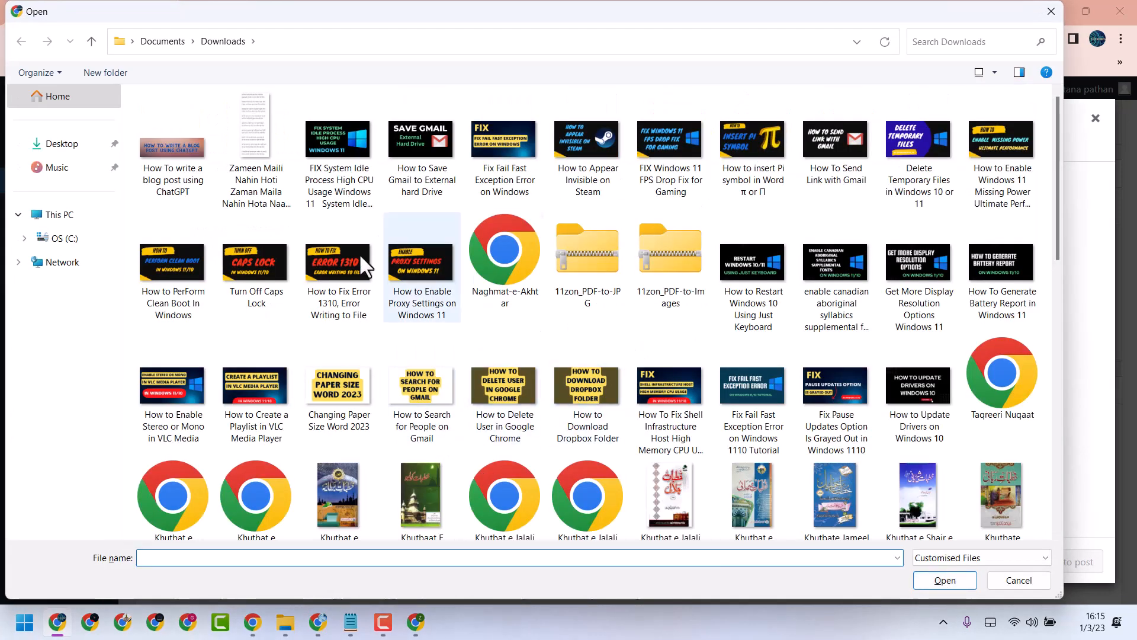
left_click(173, 144)
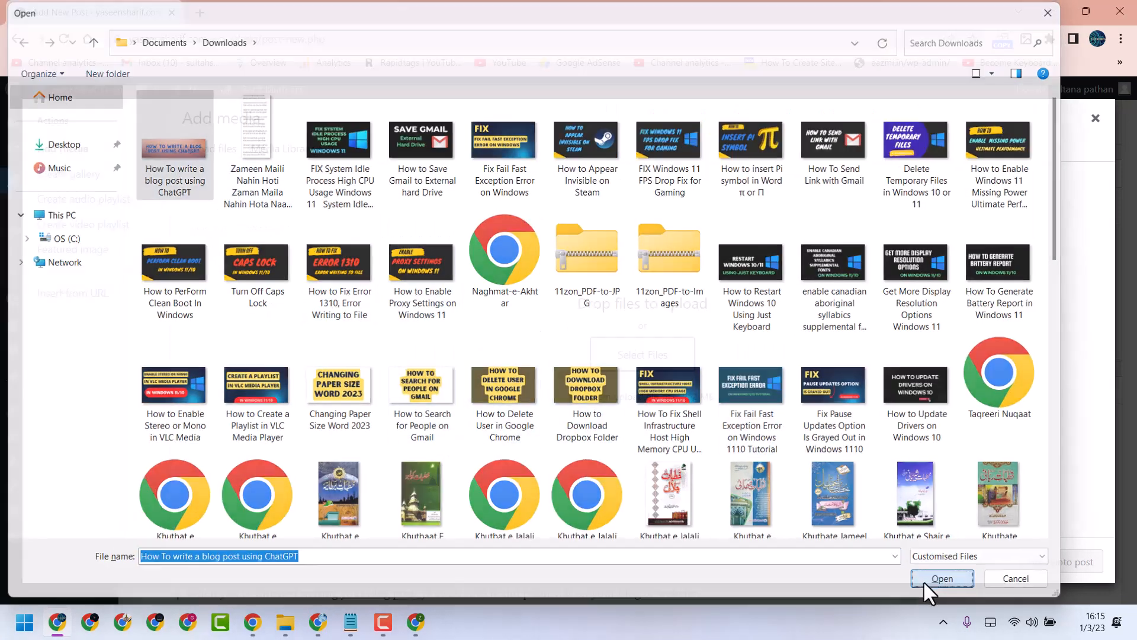
left_click(942, 578)
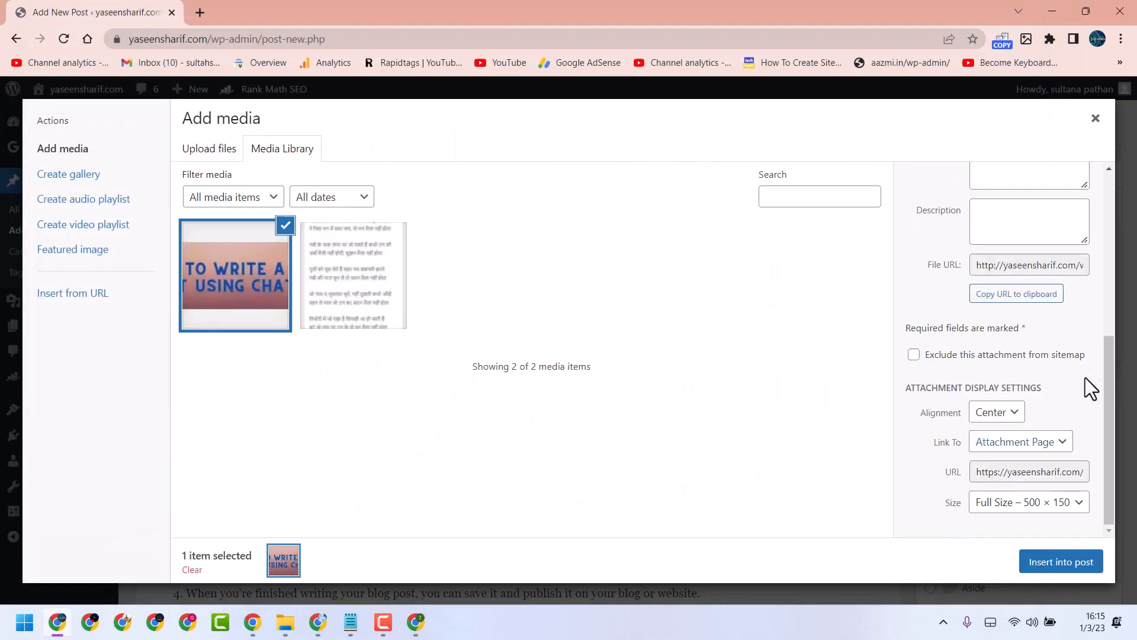
Fill the image fields with 'How To write a blog post using ChatGPT' and insert the banner.
type("How To write a blog post using ChatGPT")
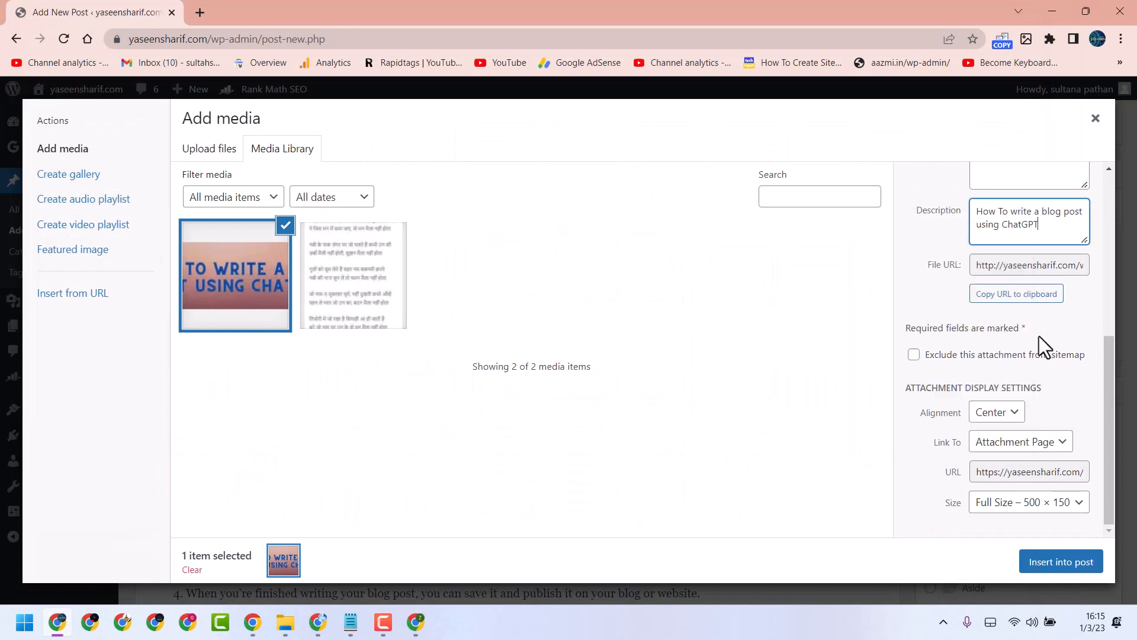
right_click(1030, 313)
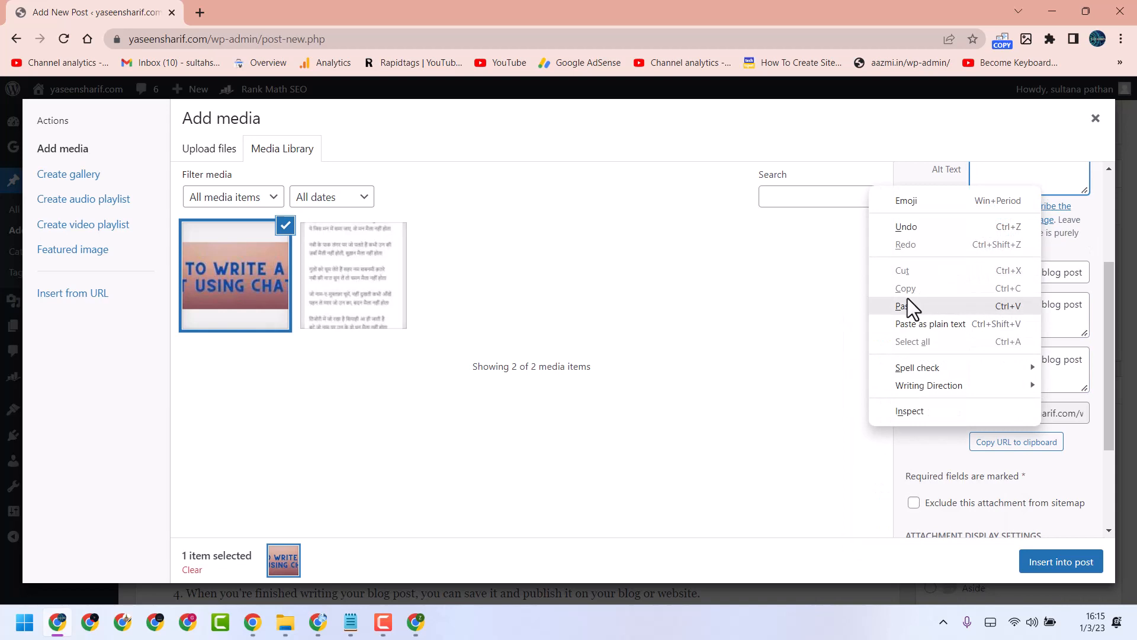
left_click(900, 306)
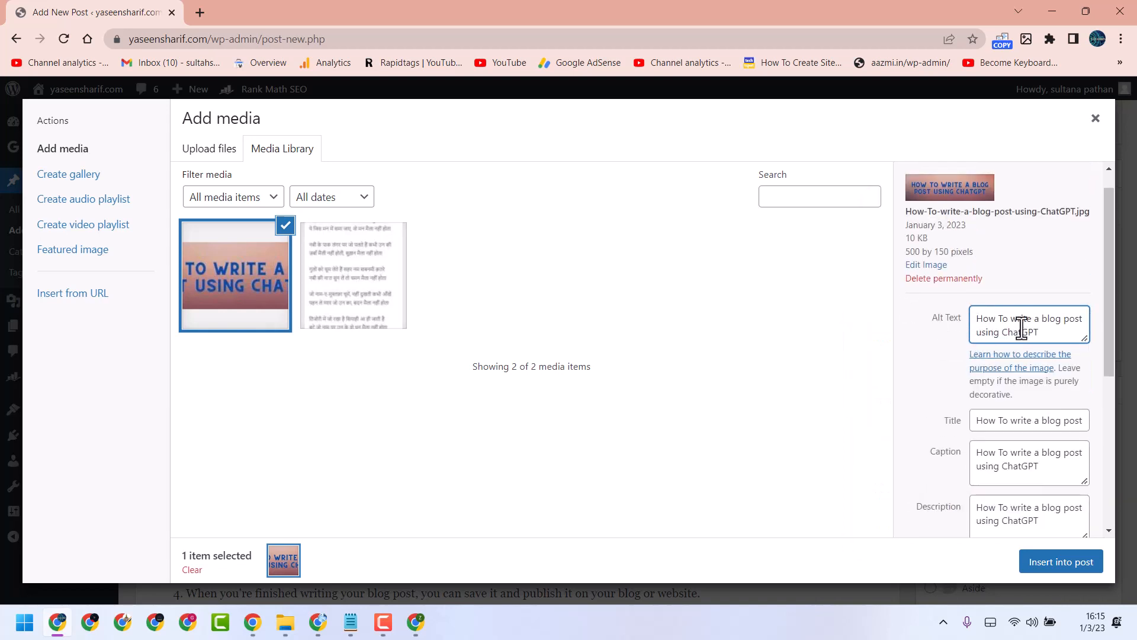
mouse_move(940, 368)
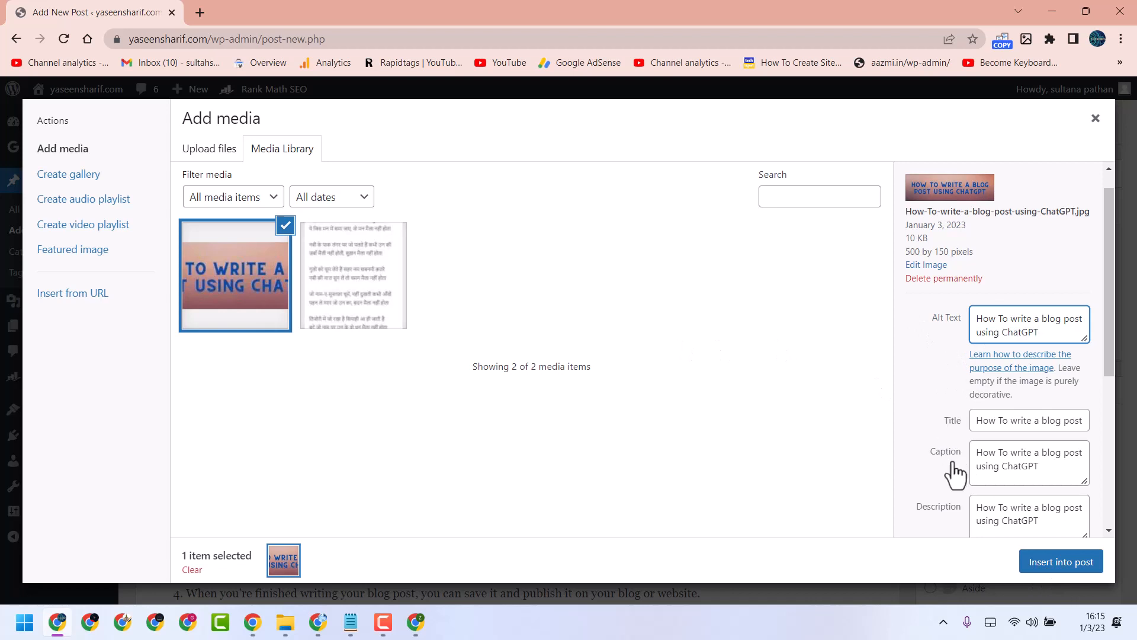
left_click(1059, 560)
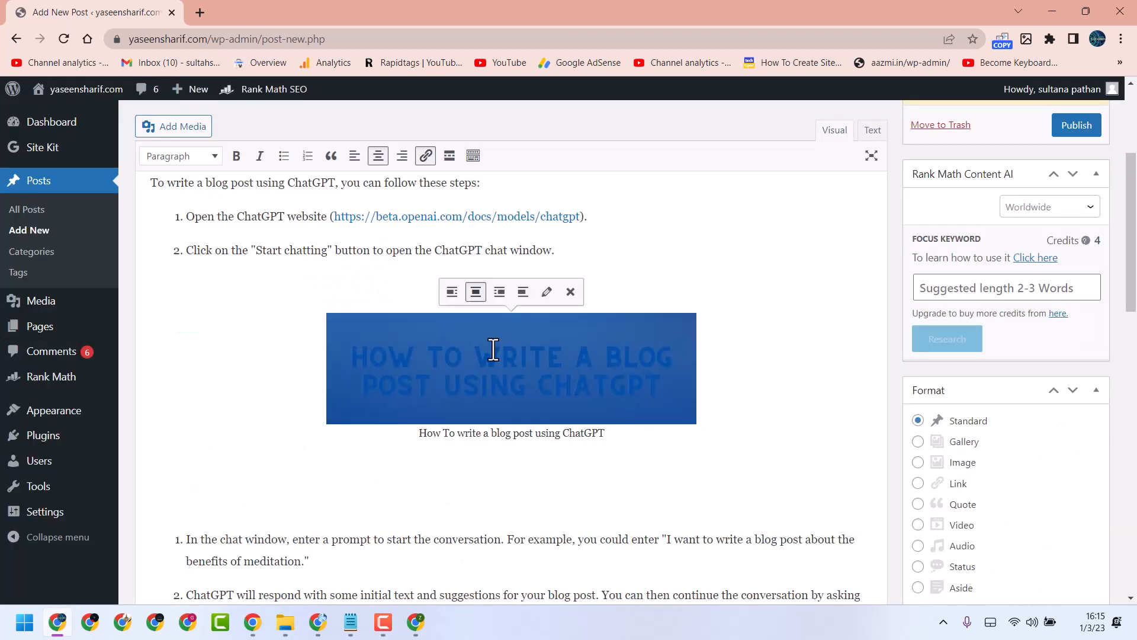
Review the inserted banner's image details and keep it centered after step 2.
left_click(546, 292)
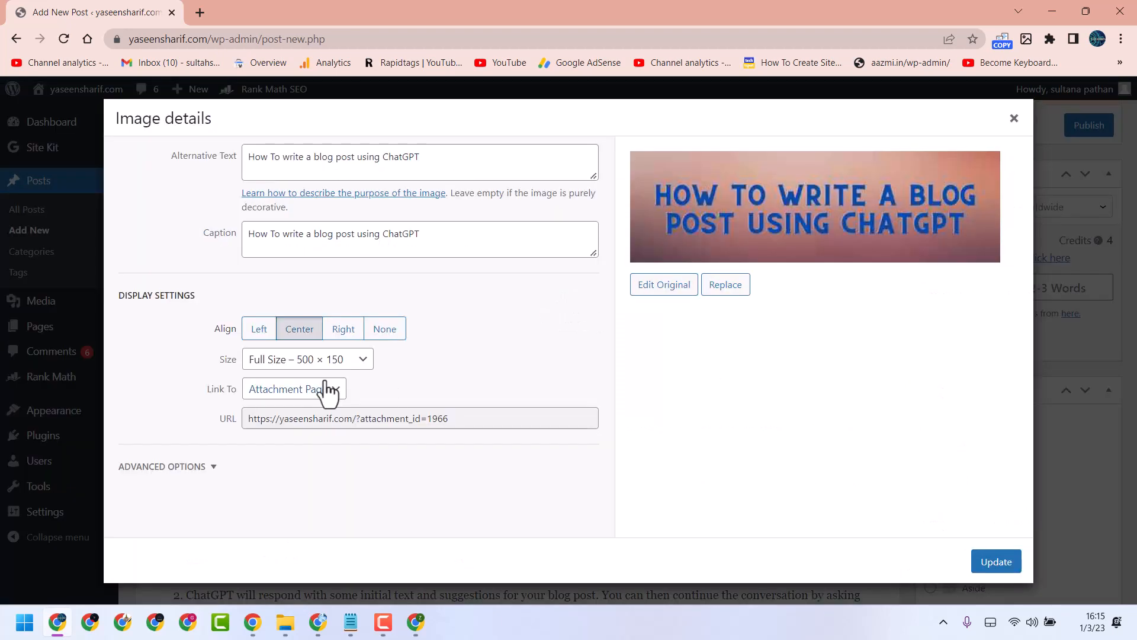
left_click(997, 560)
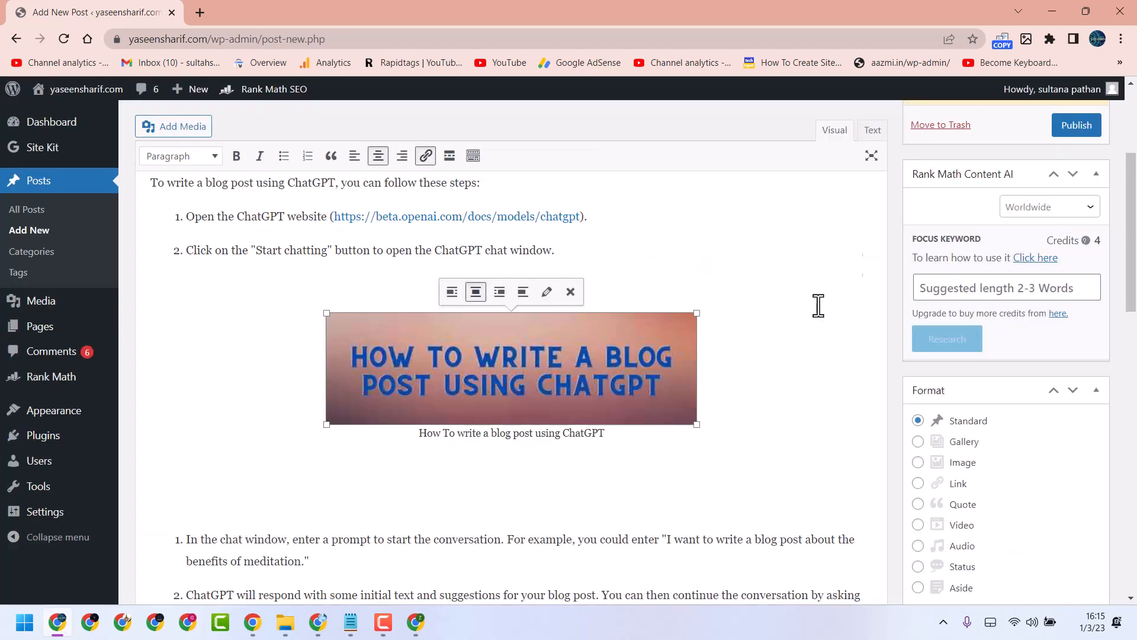
left_click(1077, 124)
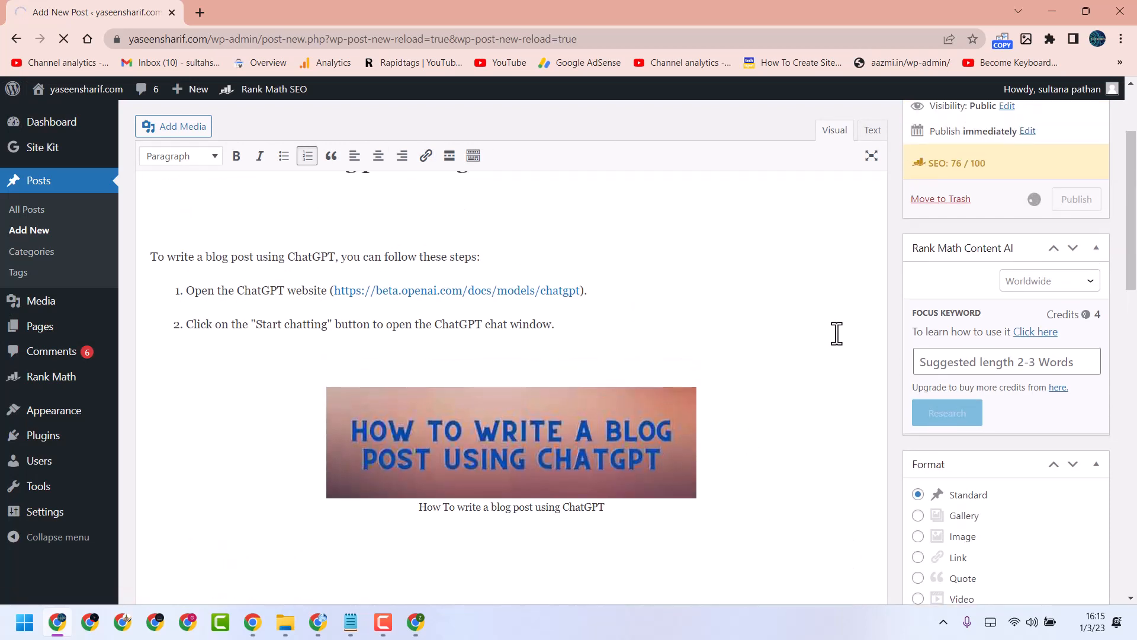
Publish the post 'How To write a blog post using ChatGPT'.
scroll("up", 3)
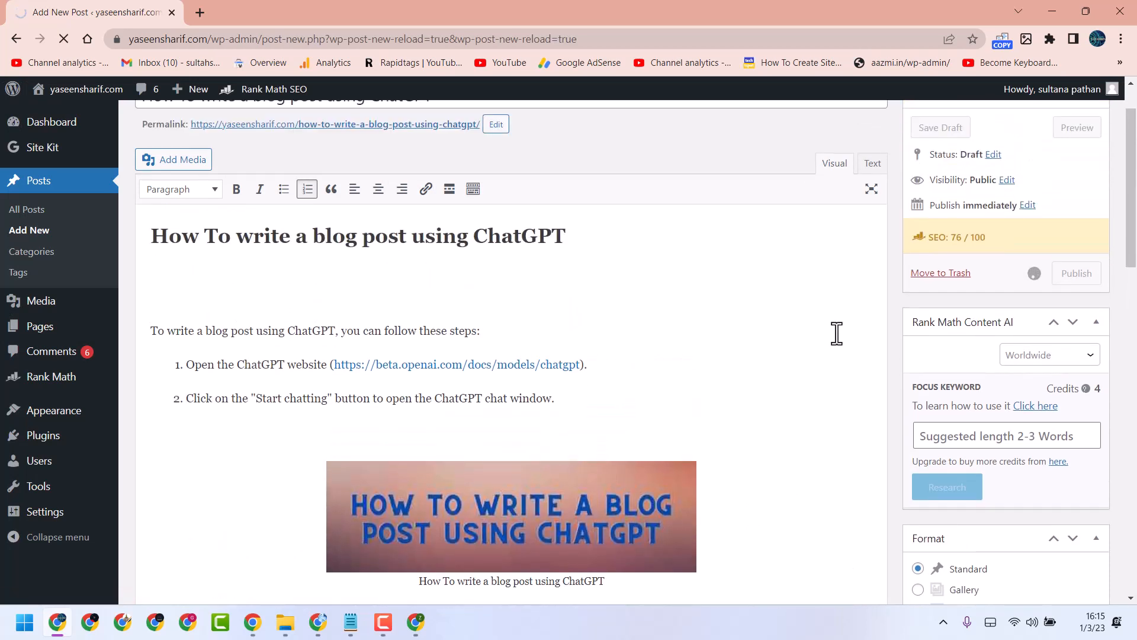
left_click(1076, 274)
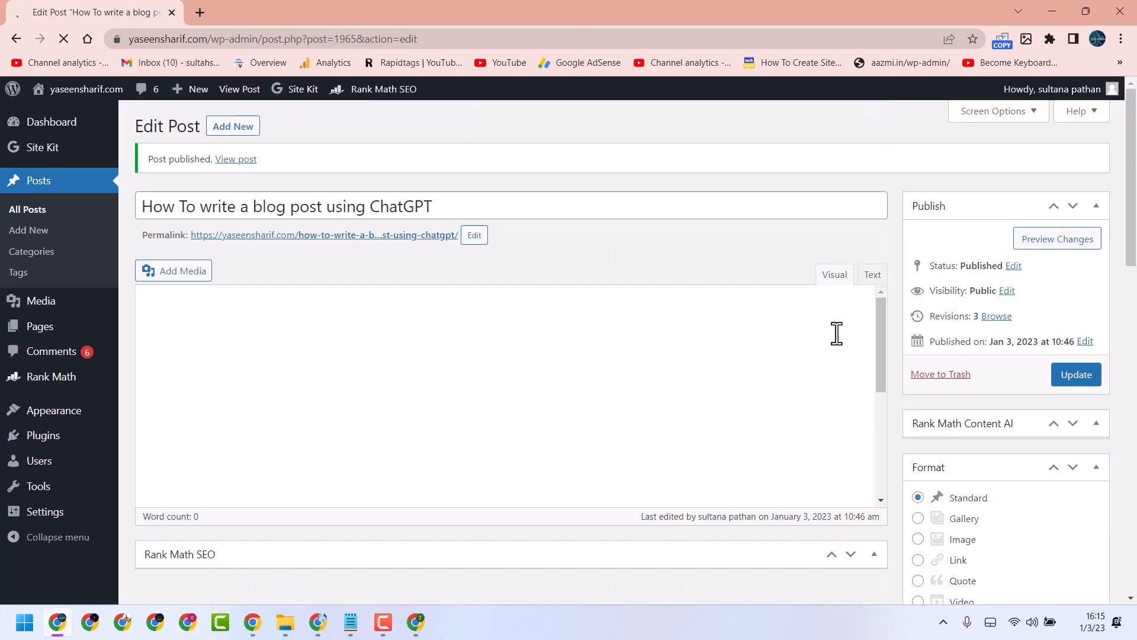